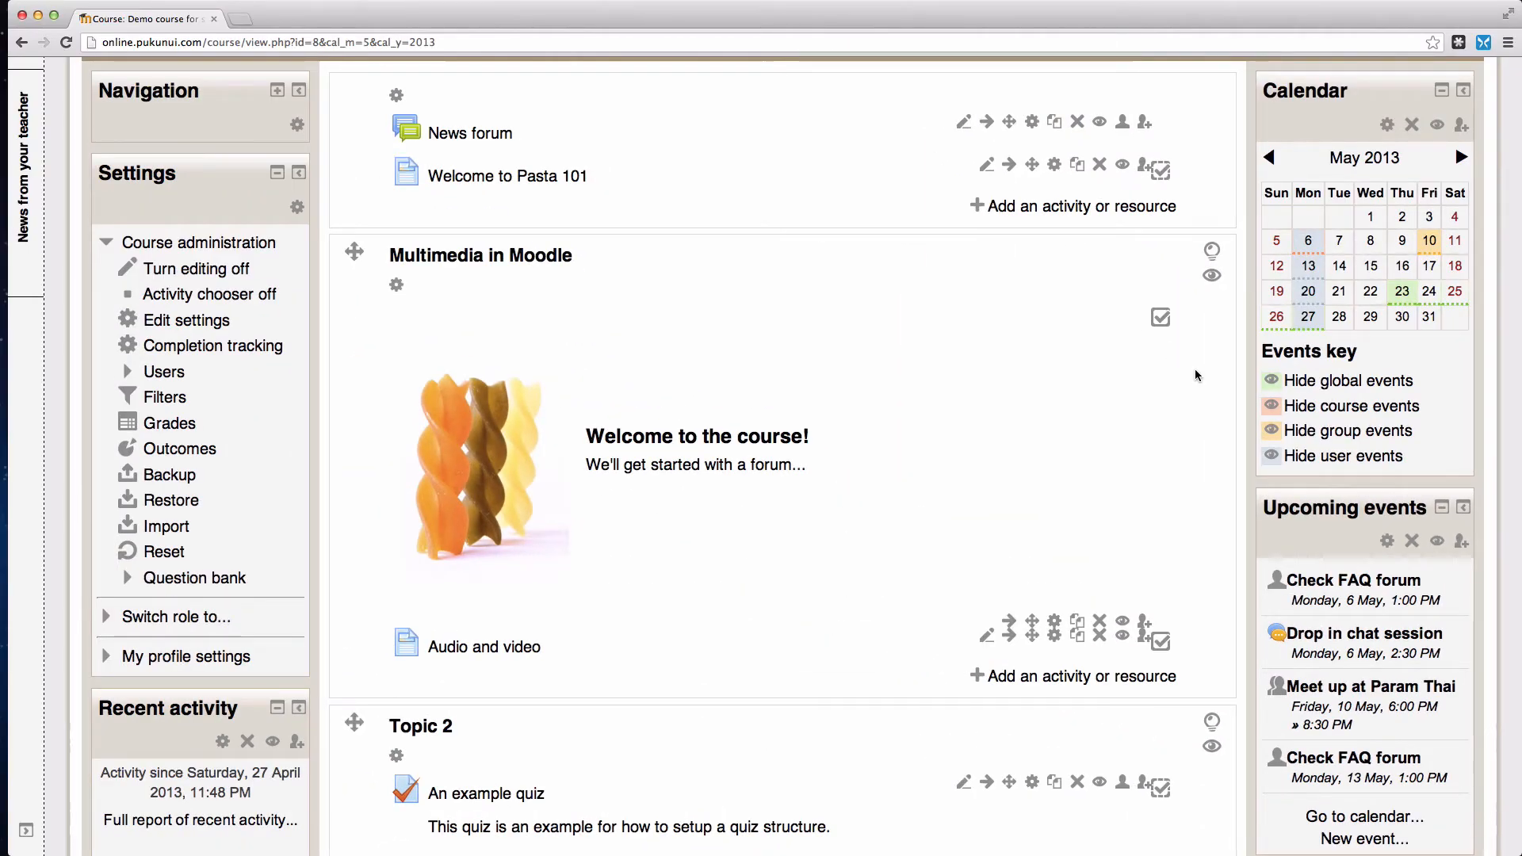
{"action": "mouse_move", "coordinate": [1311, 125]}
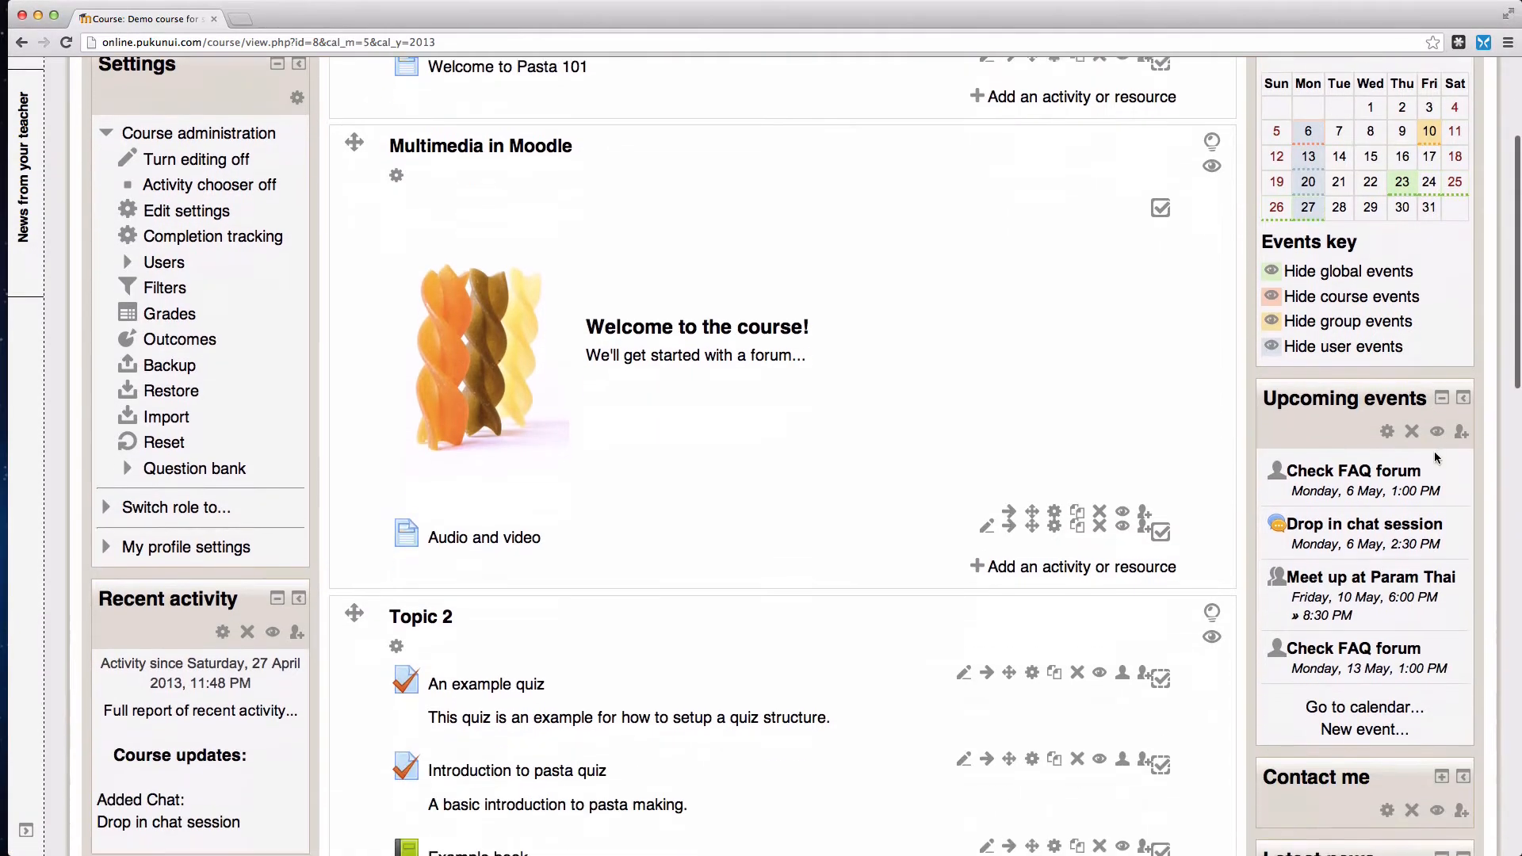
Start a new course calendar event from the Upcoming events block
{"action": "scroll", "scroll_direction": "down", "scroll_amount": 3}
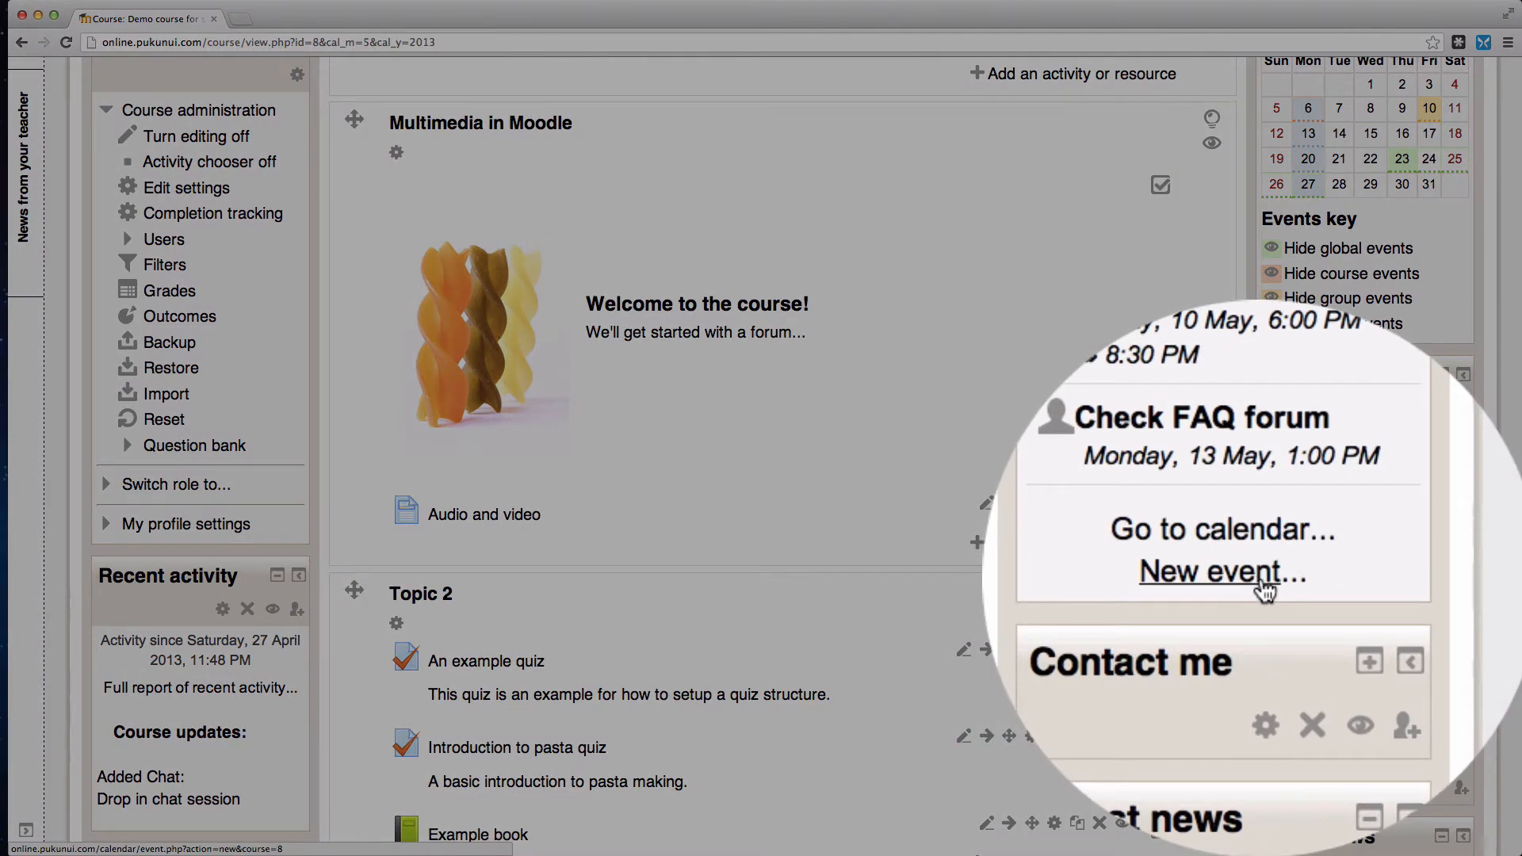
{"action": "left_click", "coordinate": [1219, 571]}
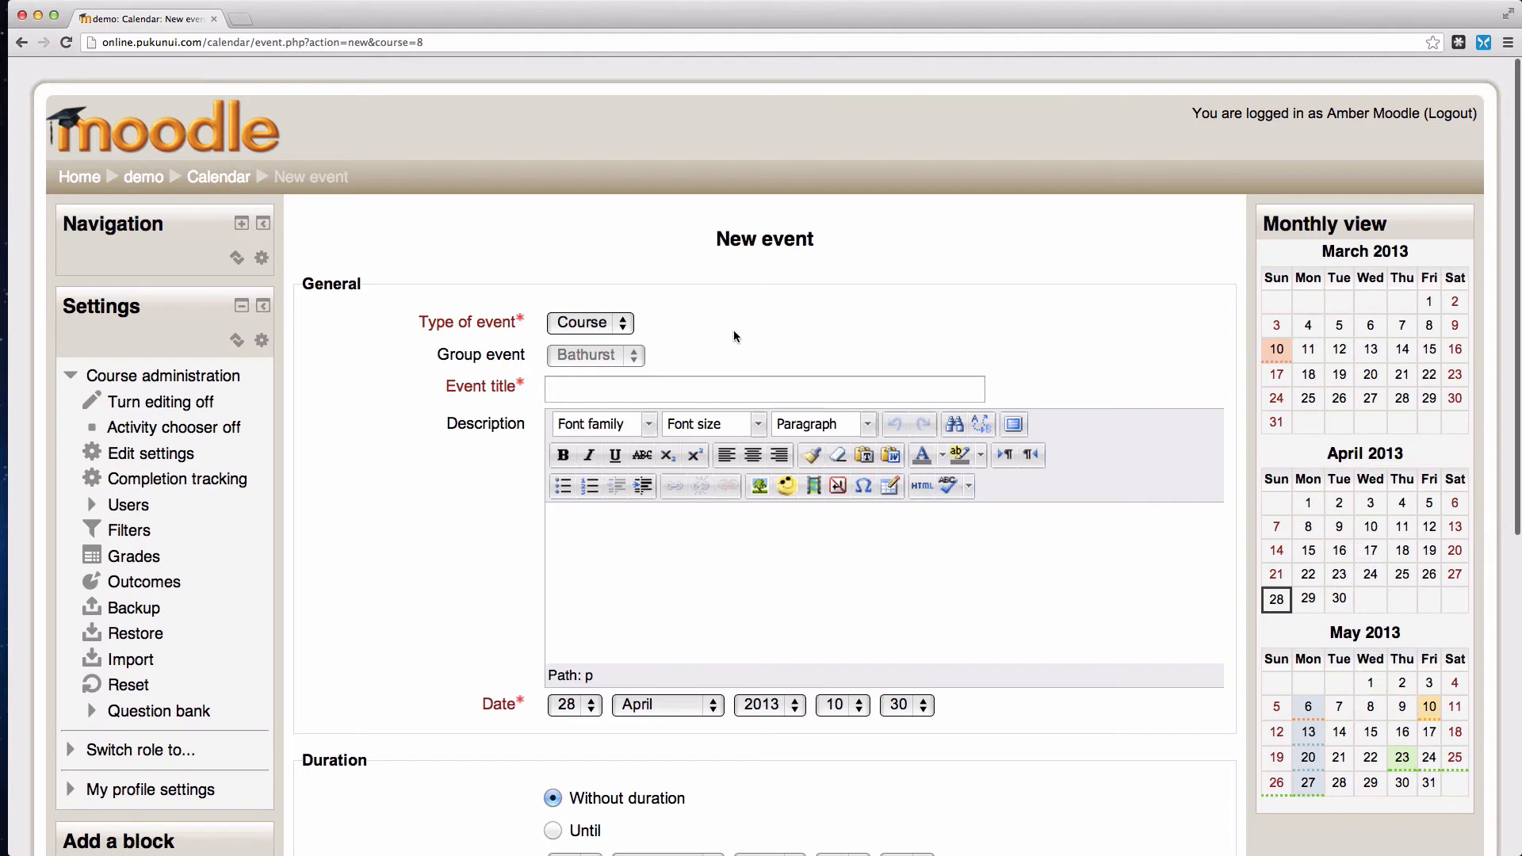
Change the event type from Course to Group
{"action": "left_click", "coordinate": [588, 324]}
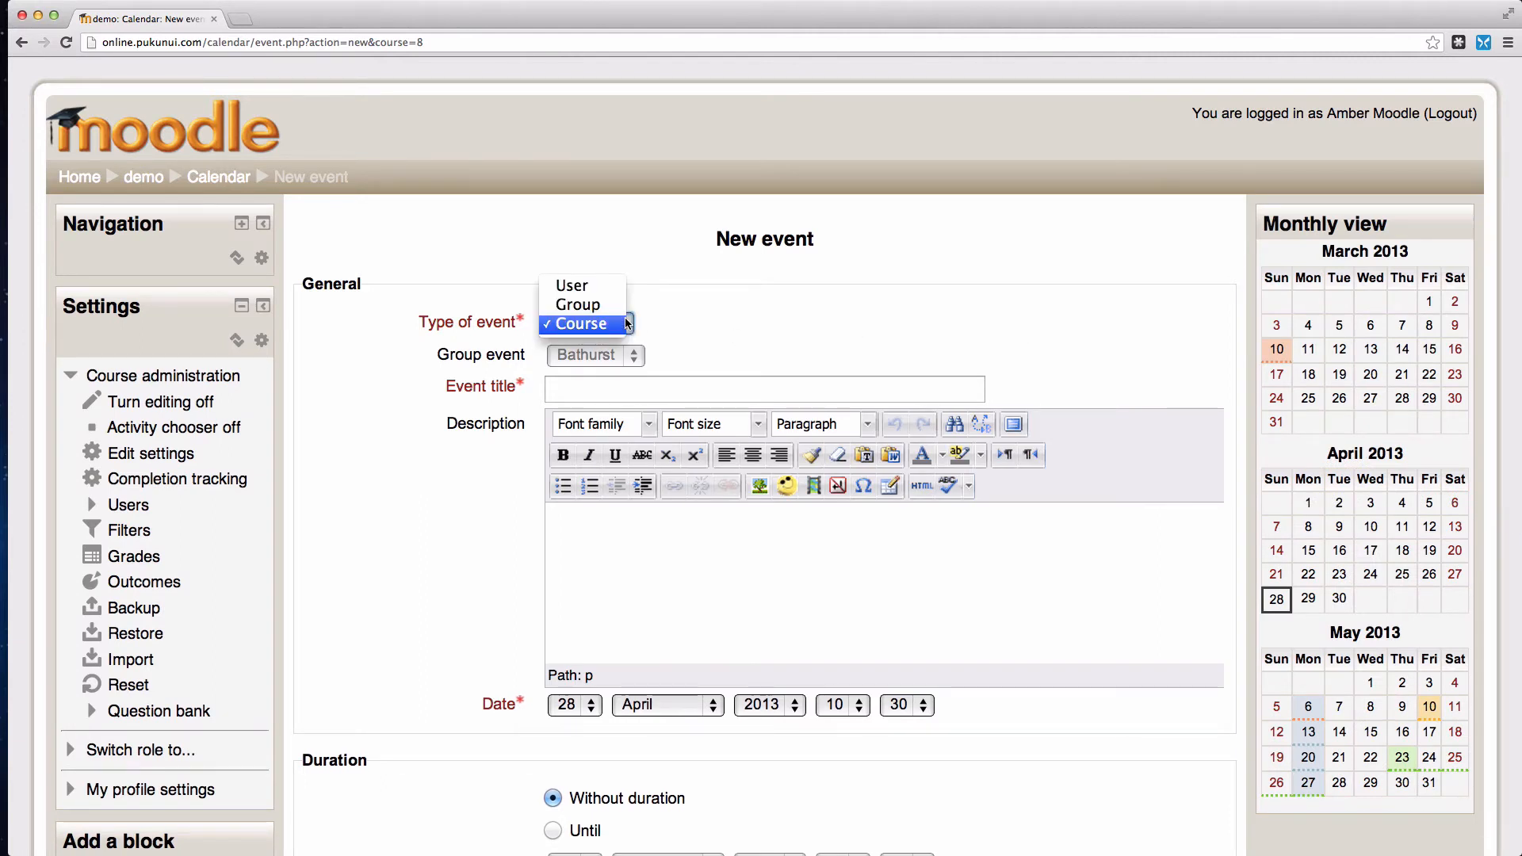
{"action": "mouse_move", "coordinate": [579, 304]}
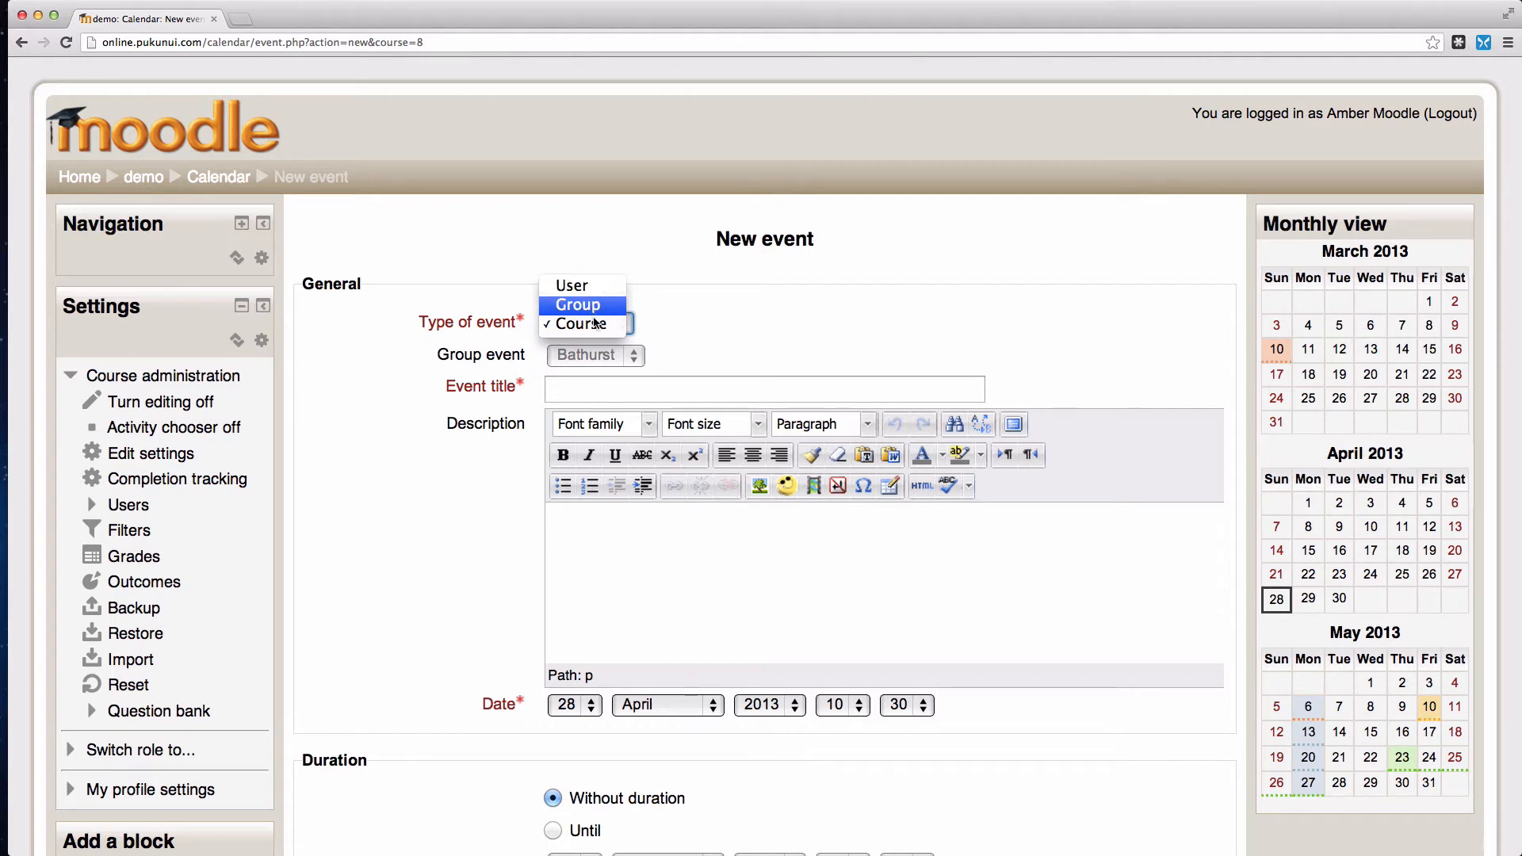
{"action": "left_click", "coordinate": [579, 324]}
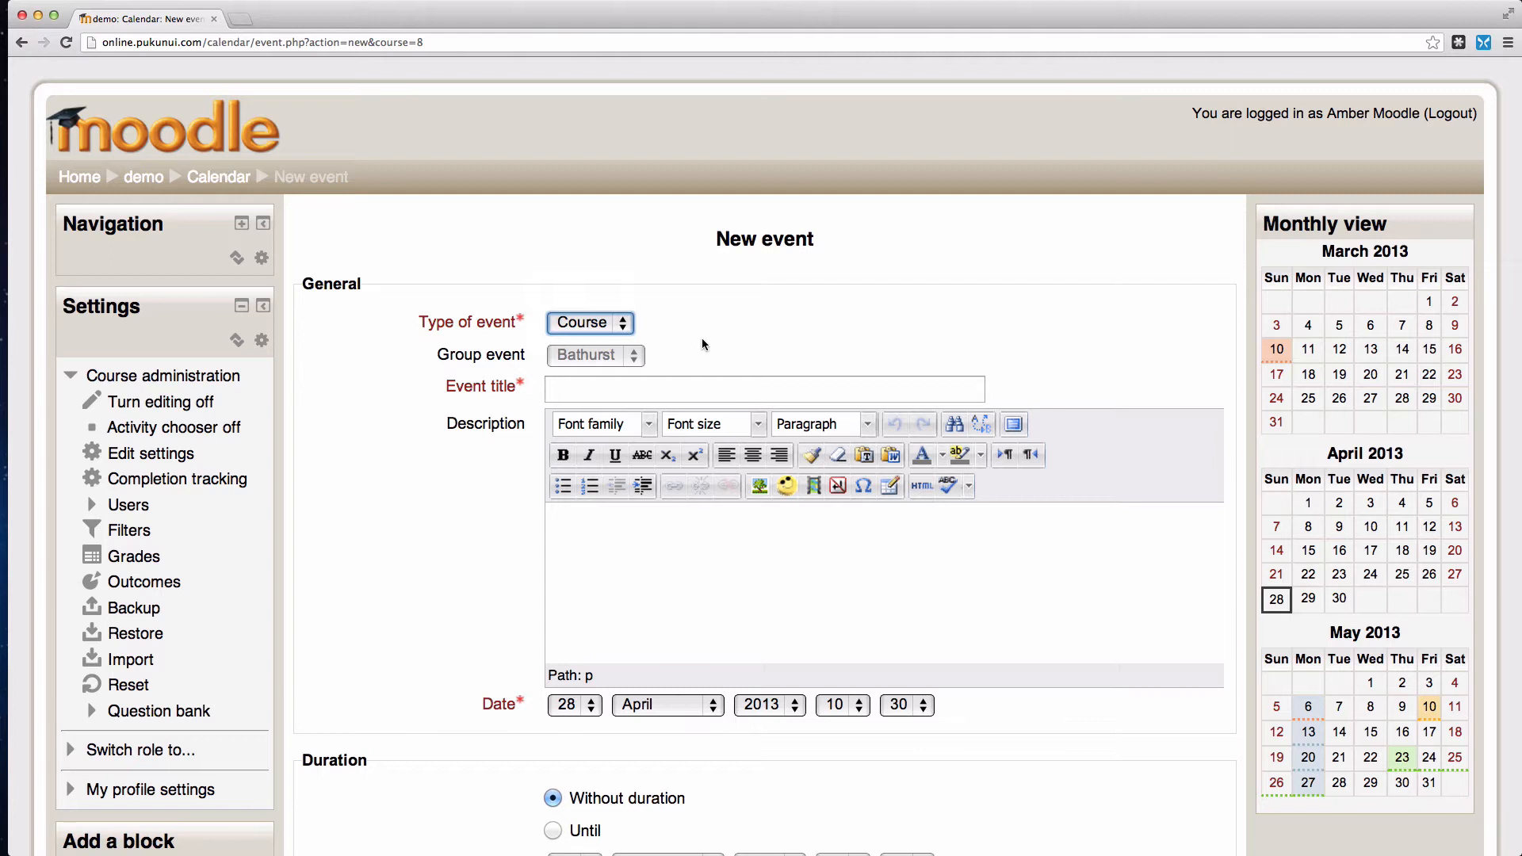
{"action": "mouse_move", "coordinate": [636, 320]}
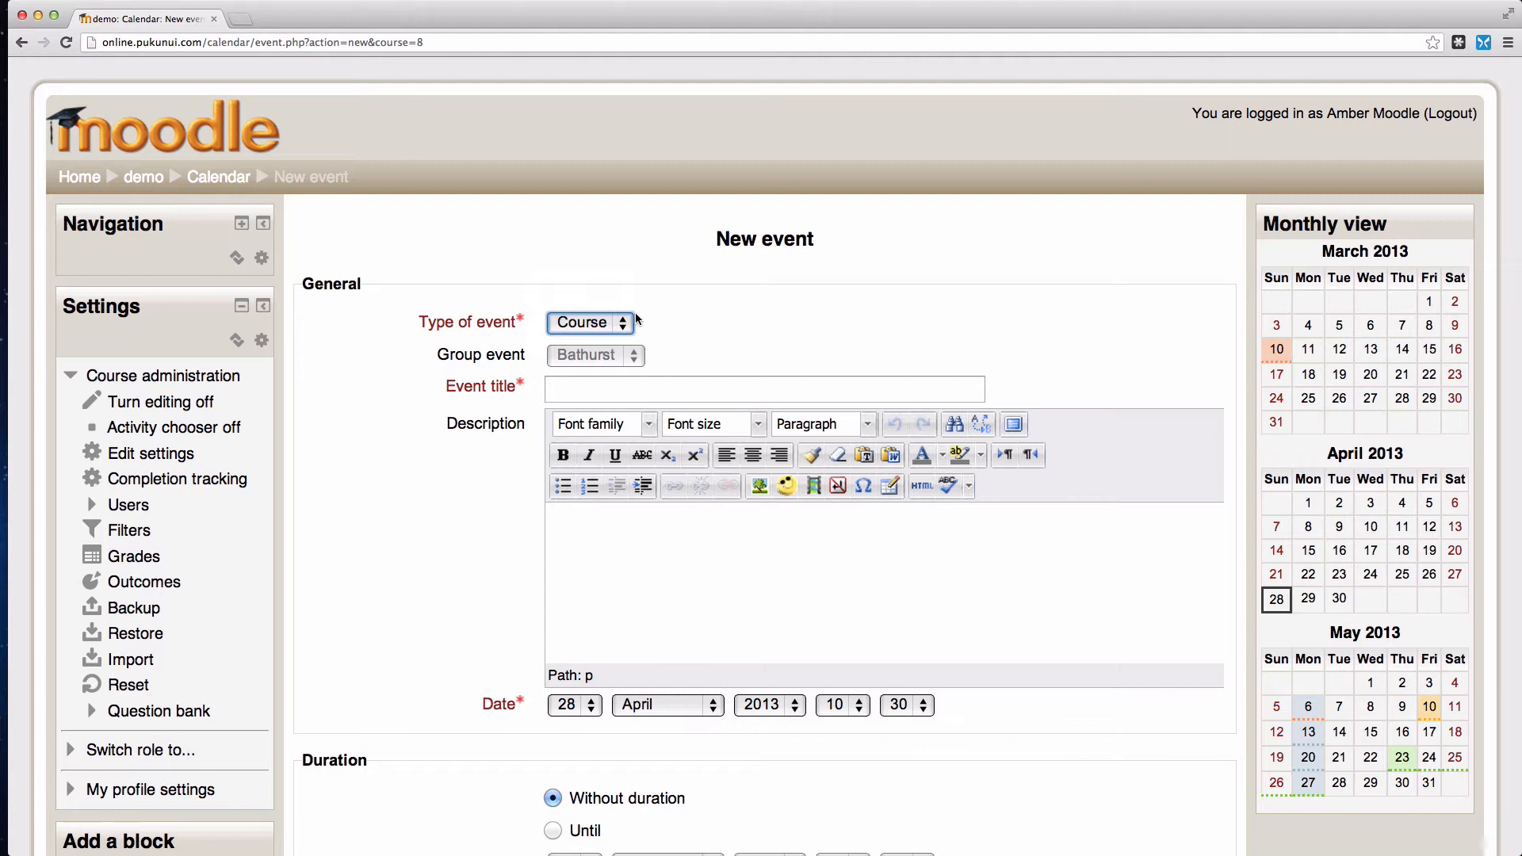
{"action": "left_click", "coordinate": [589, 323]}
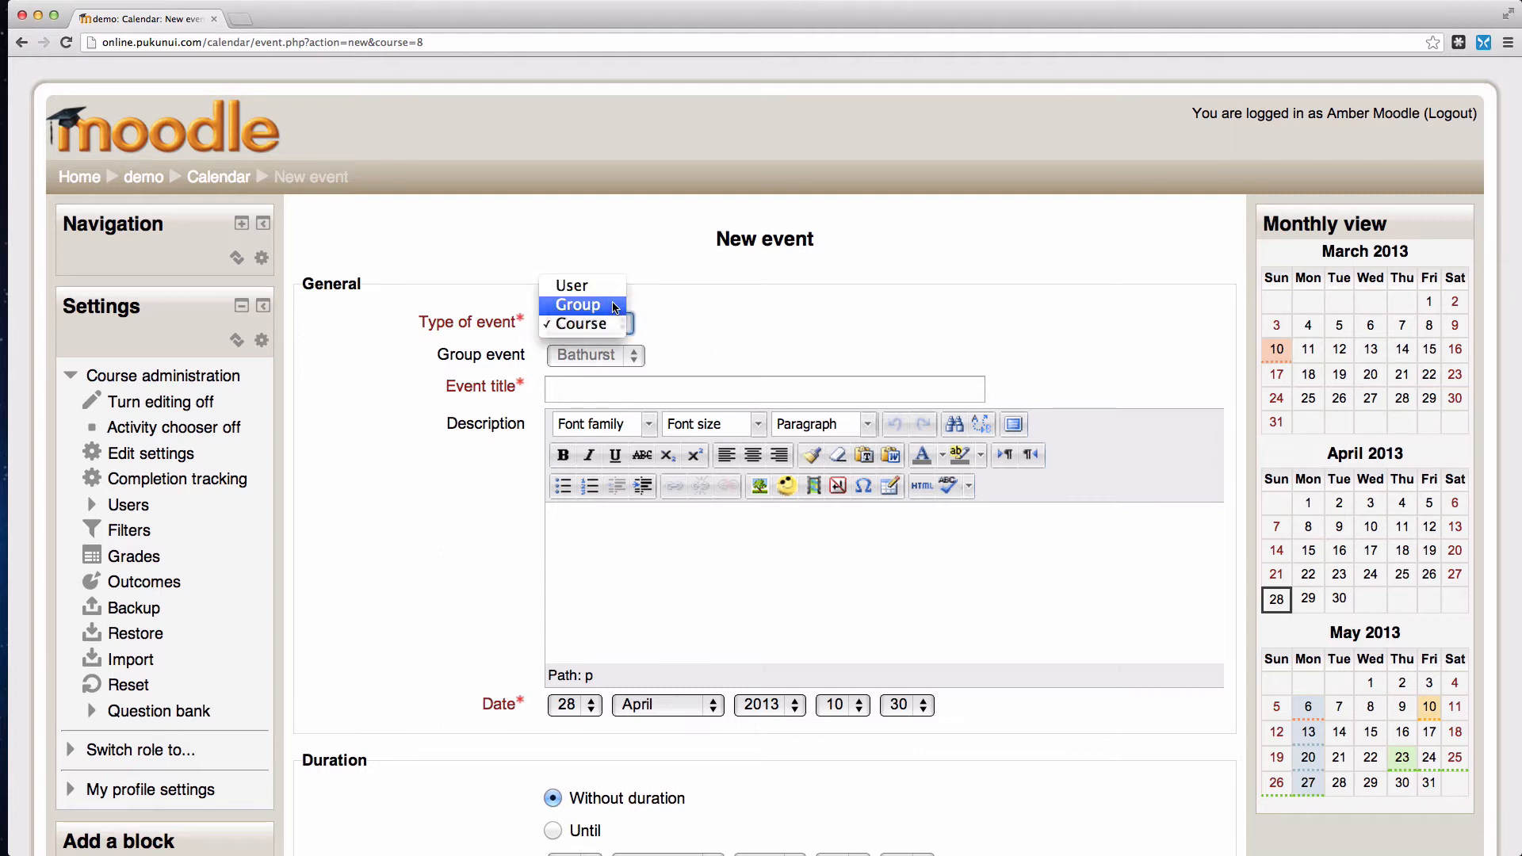
{"action": "left_click", "coordinate": [577, 304]}
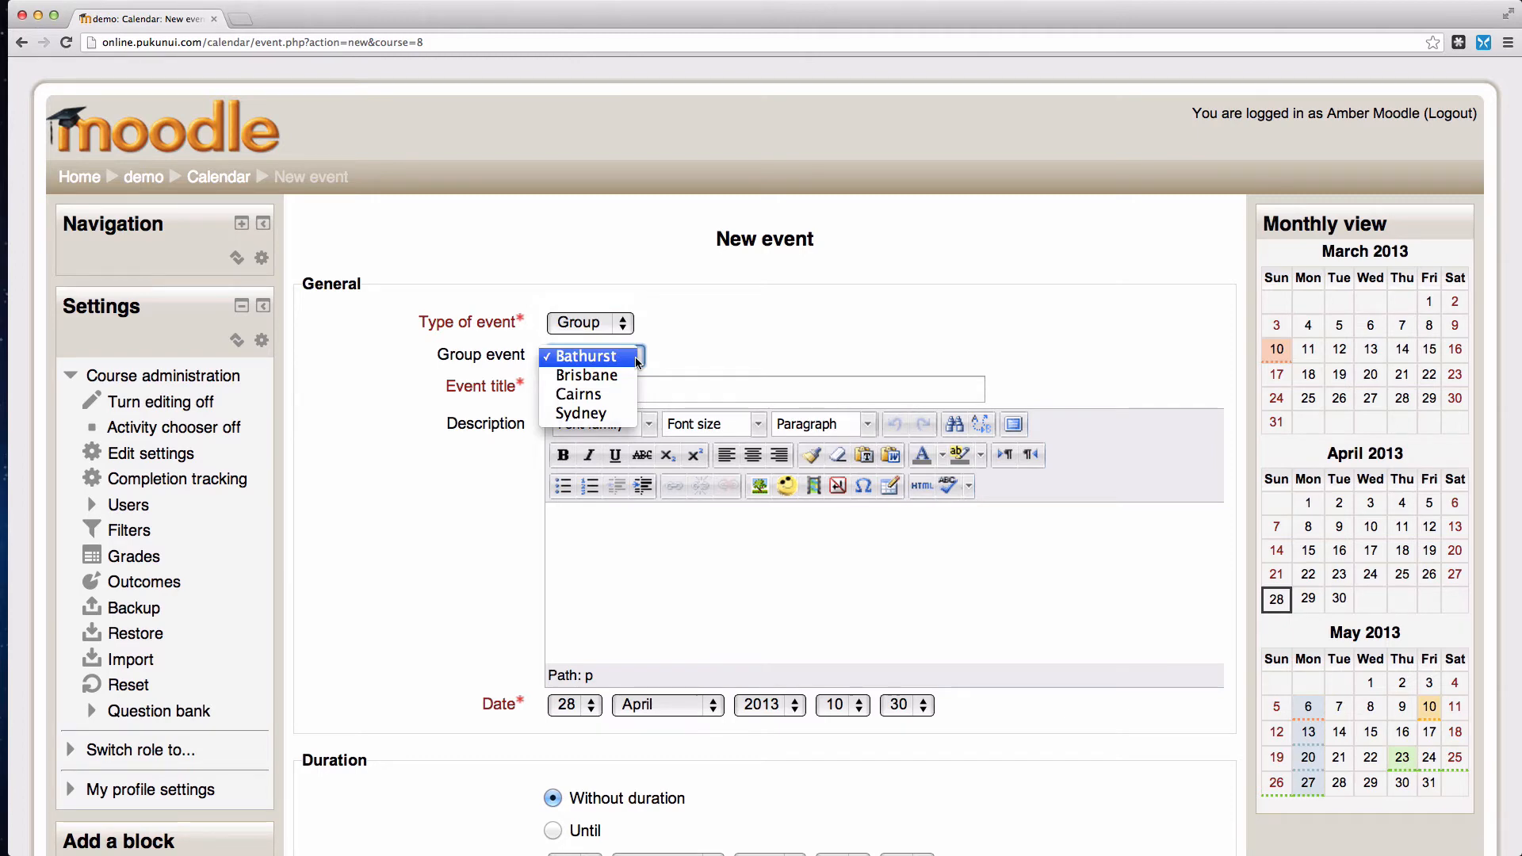
{"action": "mouse_move", "coordinate": [587, 376]}
{"action": "type", "text": "Eat out on Southbank"}
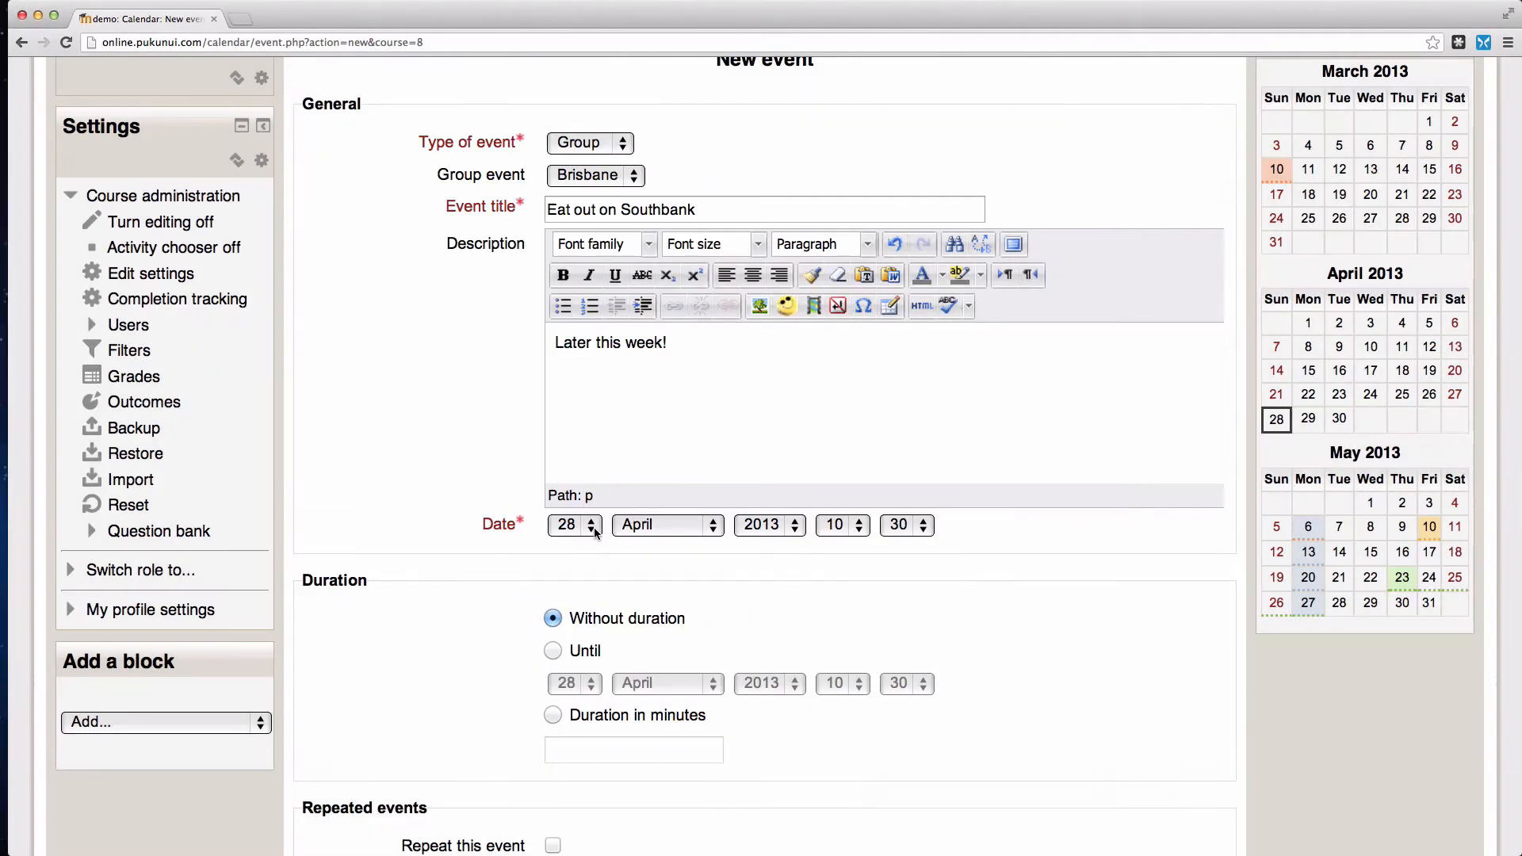
Set the event date to day 17 and hour 18, for 17 May 2013 at 18:30
{"action": "left_click", "coordinate": [574, 524]}
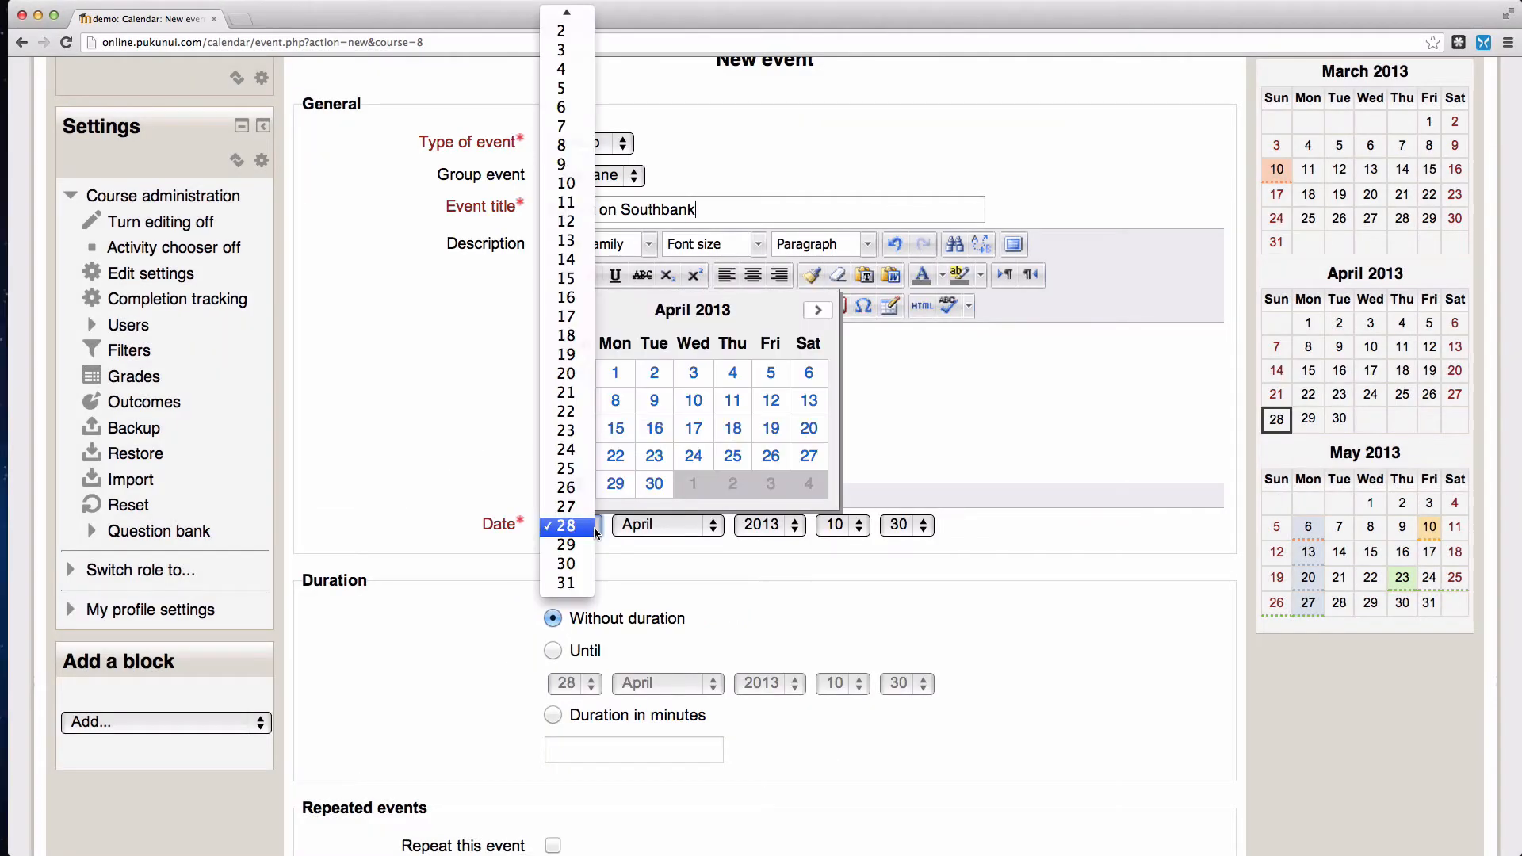
{"action": "left_click", "coordinate": [817, 310]}
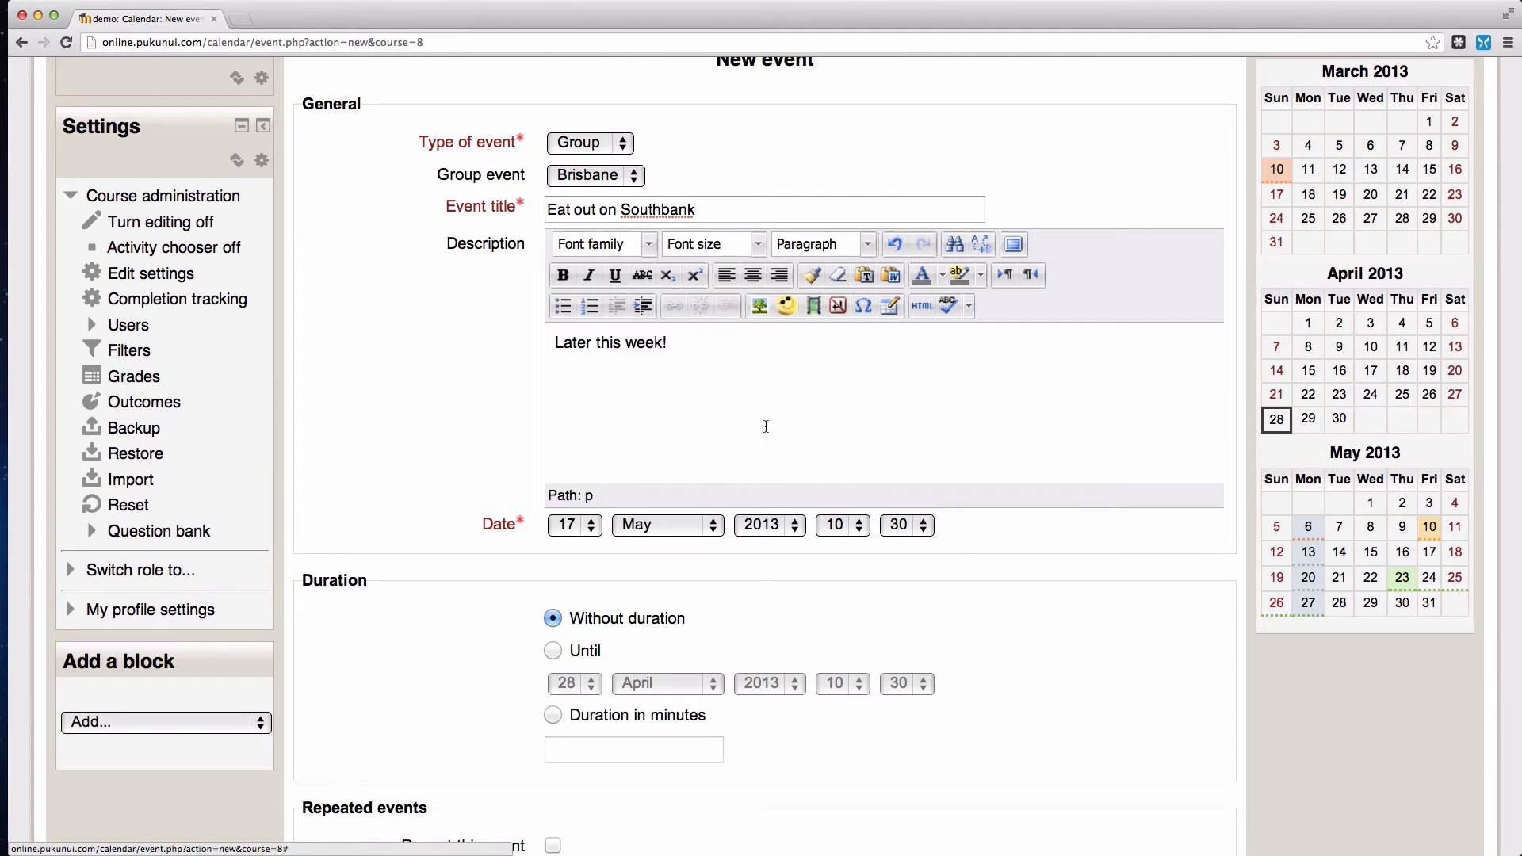
{"action": "left_click", "coordinate": [842, 525]}
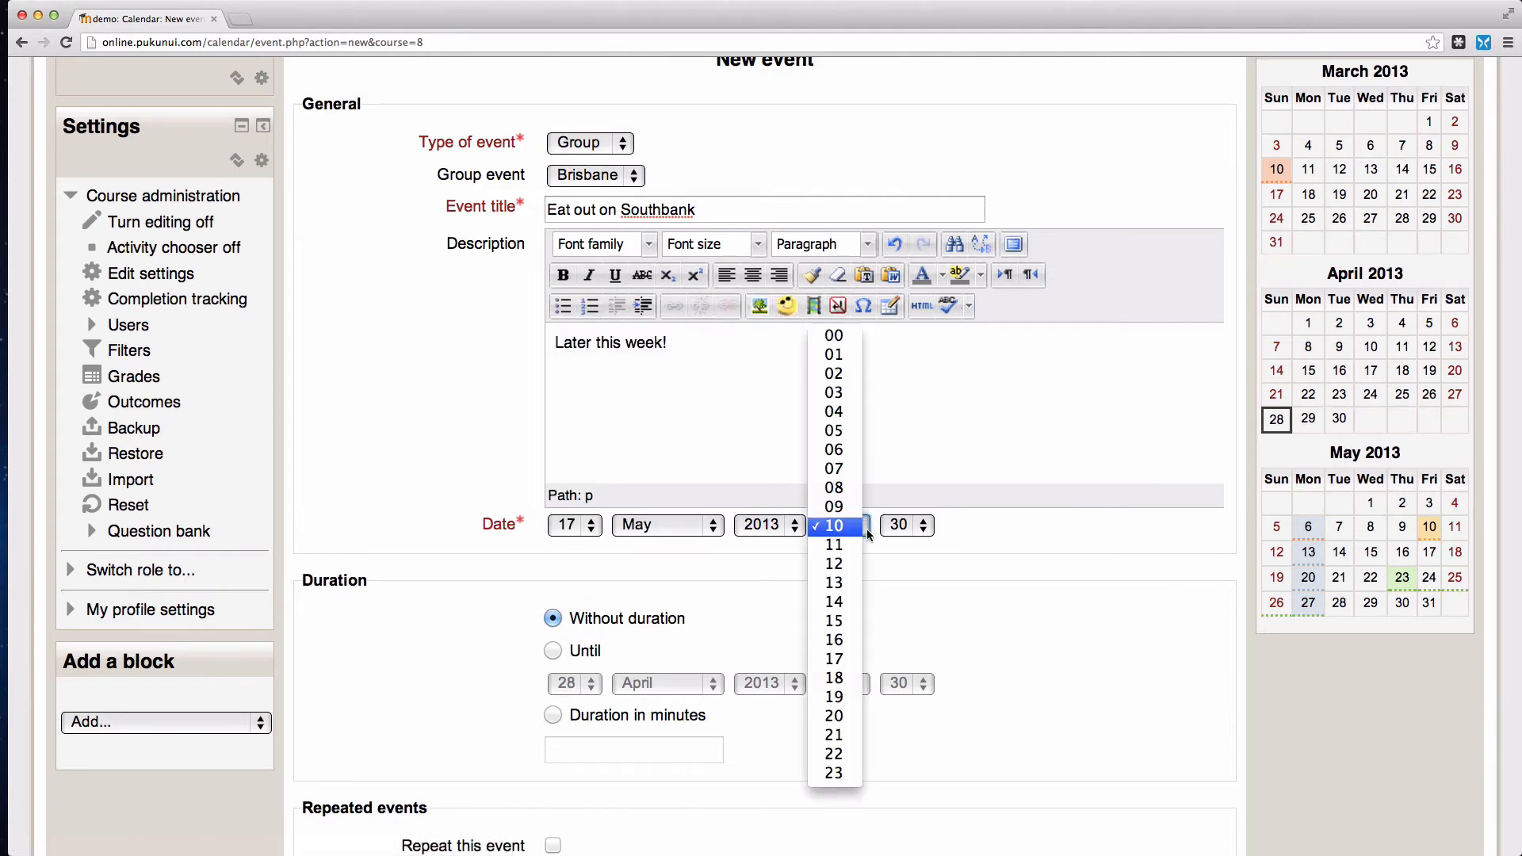
{"action": "left_click", "coordinate": [834, 678]}
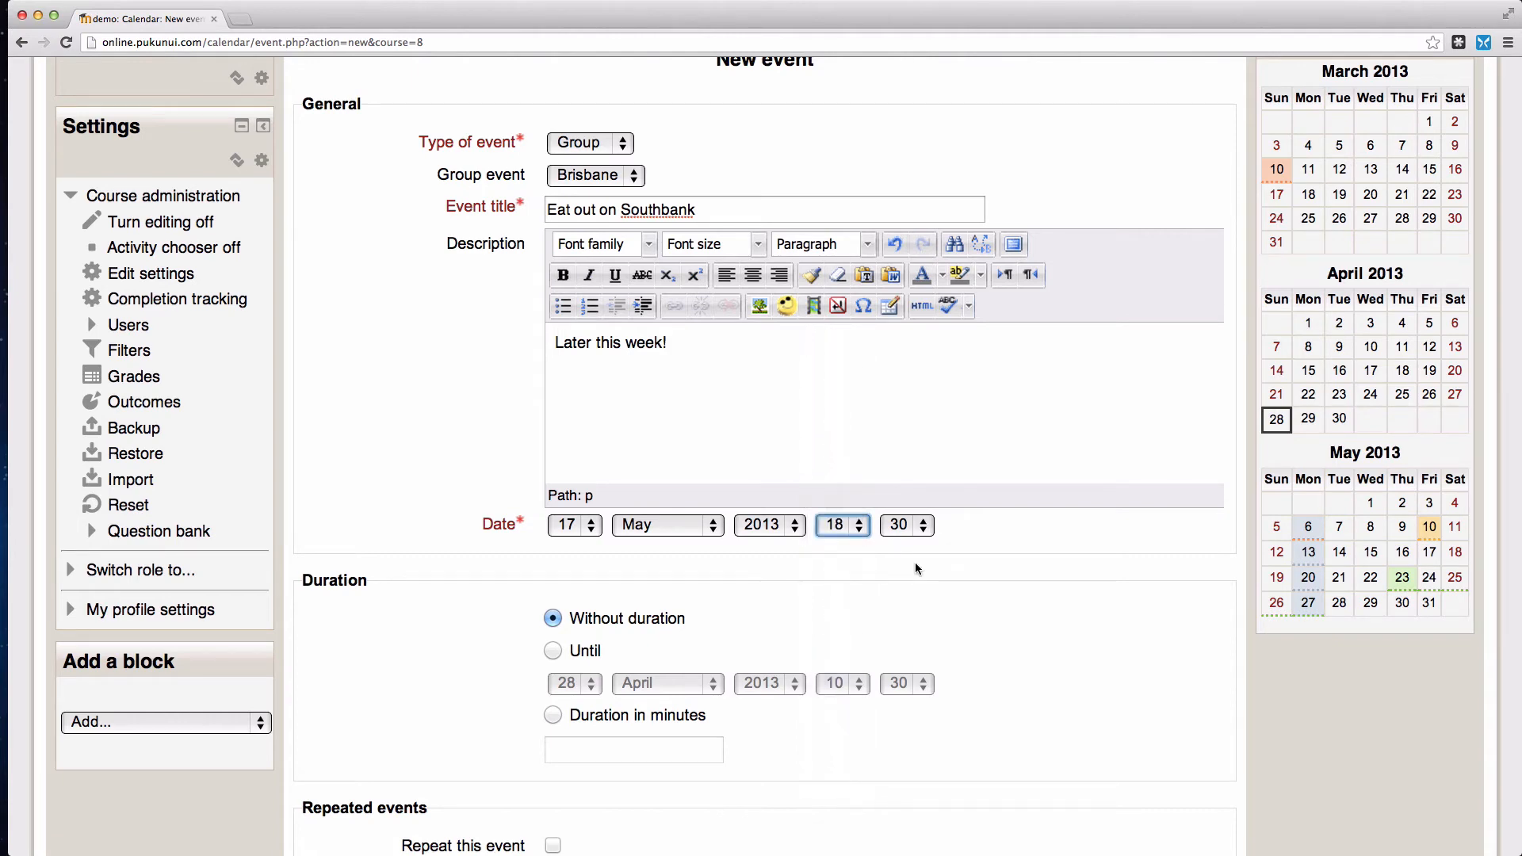
{"action": "scroll", "scroll_direction": "down", "scroll_amount": 3}
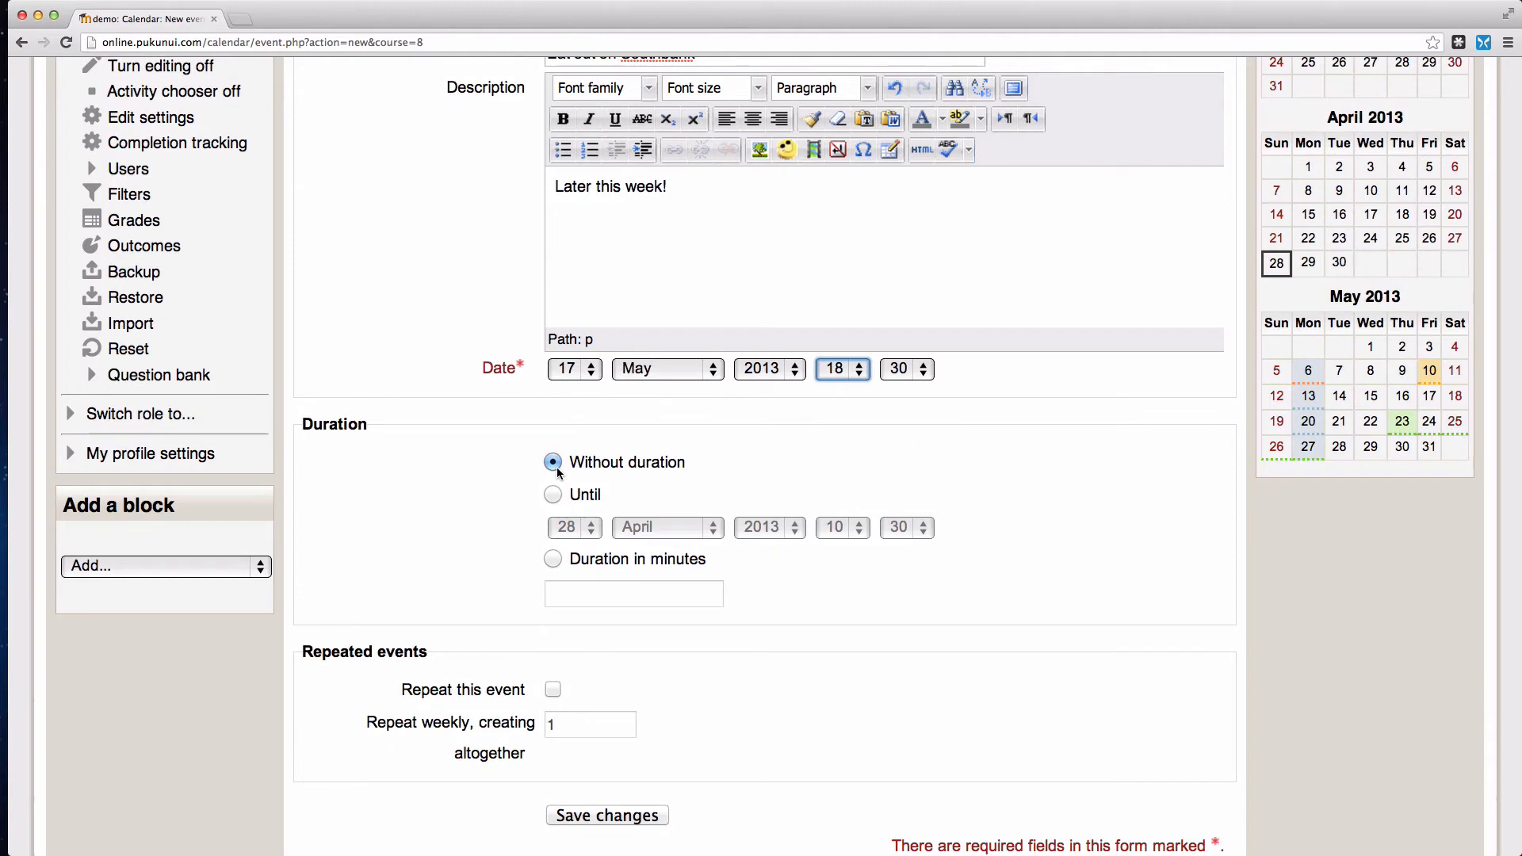
{"action": "scroll", "scroll_direction": "down", "scroll_amount": 3}
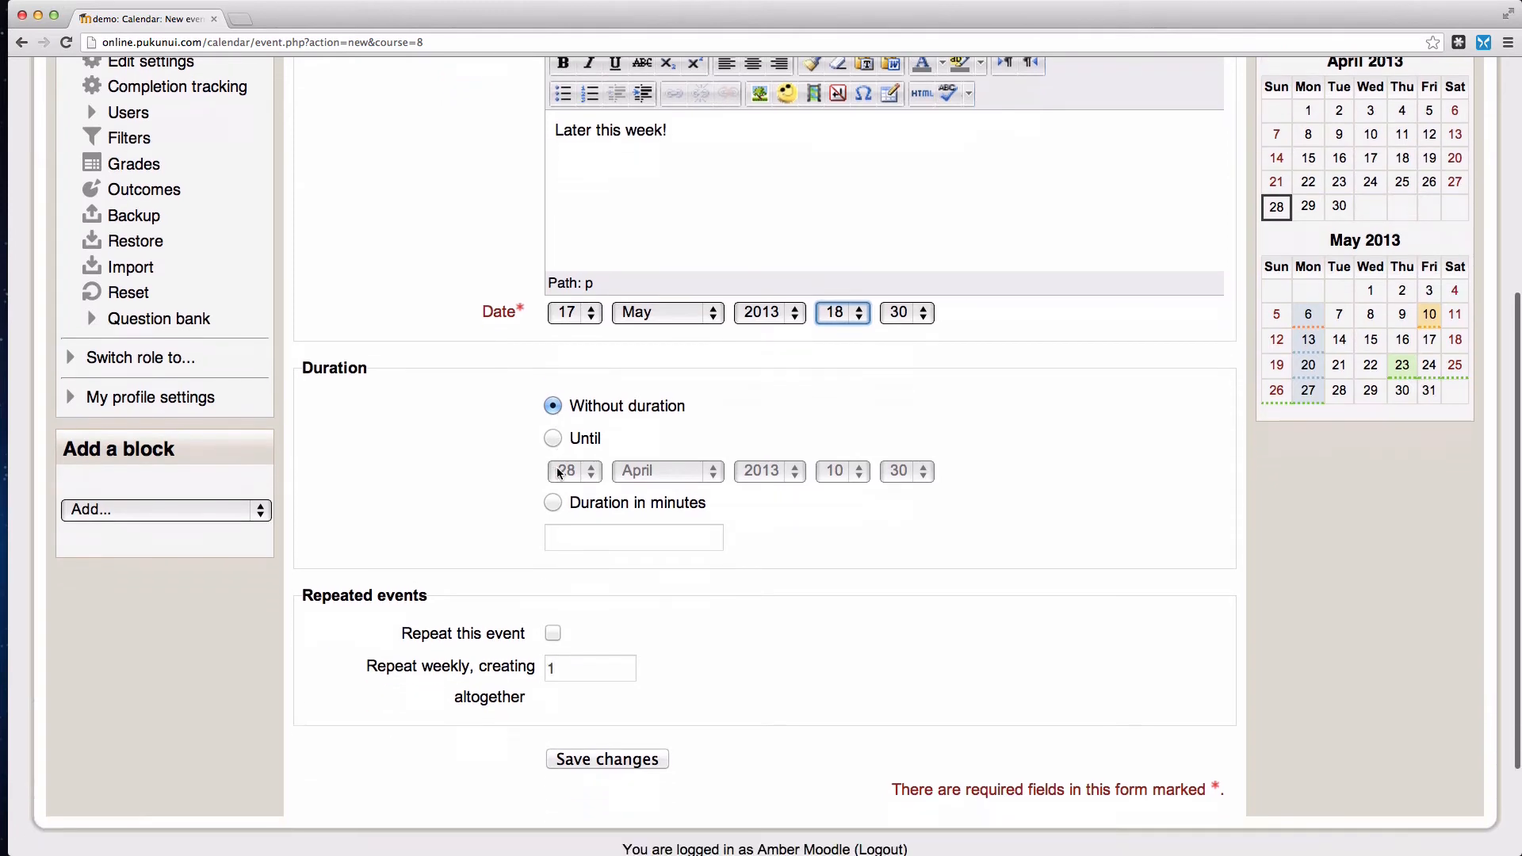
{"action": "scroll", "scroll_direction": "down", "scroll_amount": 3}
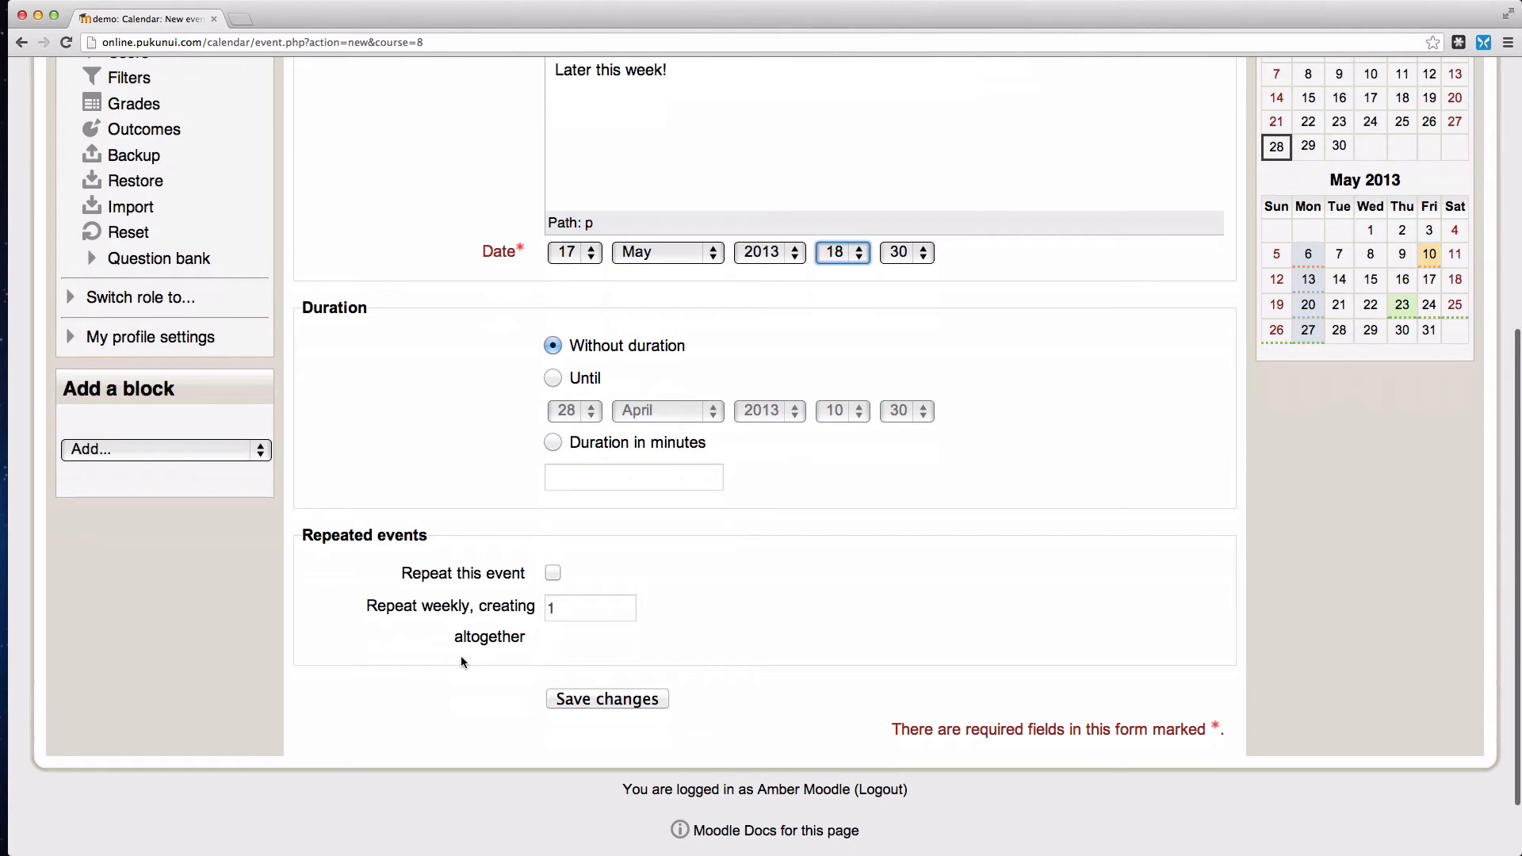
{"action": "mouse_move", "coordinate": [600, 704]}
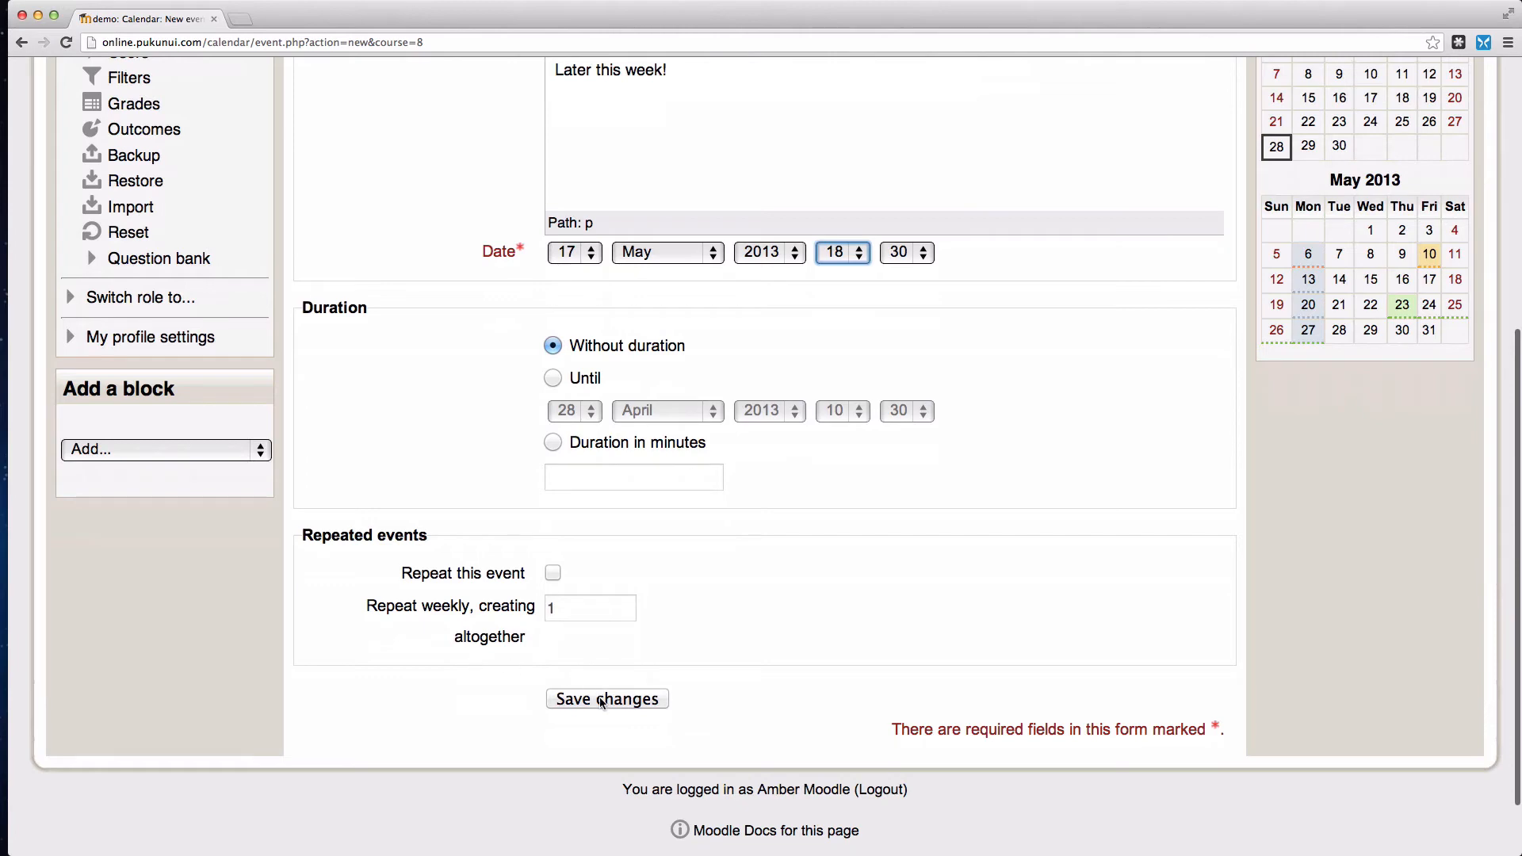
Save the 'Eat out on Southbank' group event and view the 17 May day listing
{"action": "left_click", "coordinate": [607, 700]}
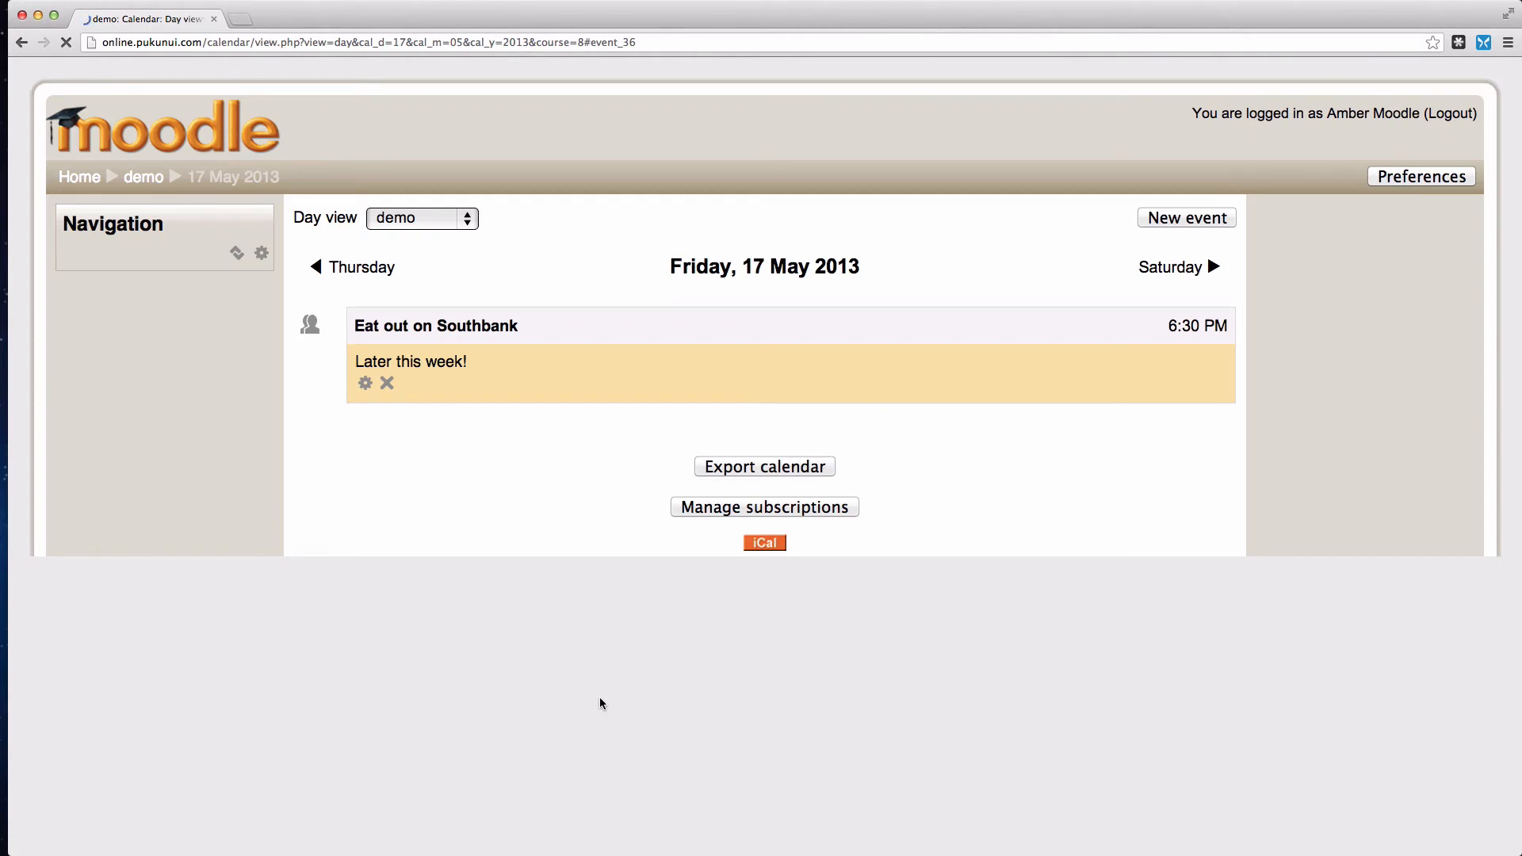
{"action": "mouse_move", "coordinate": [540, 405]}
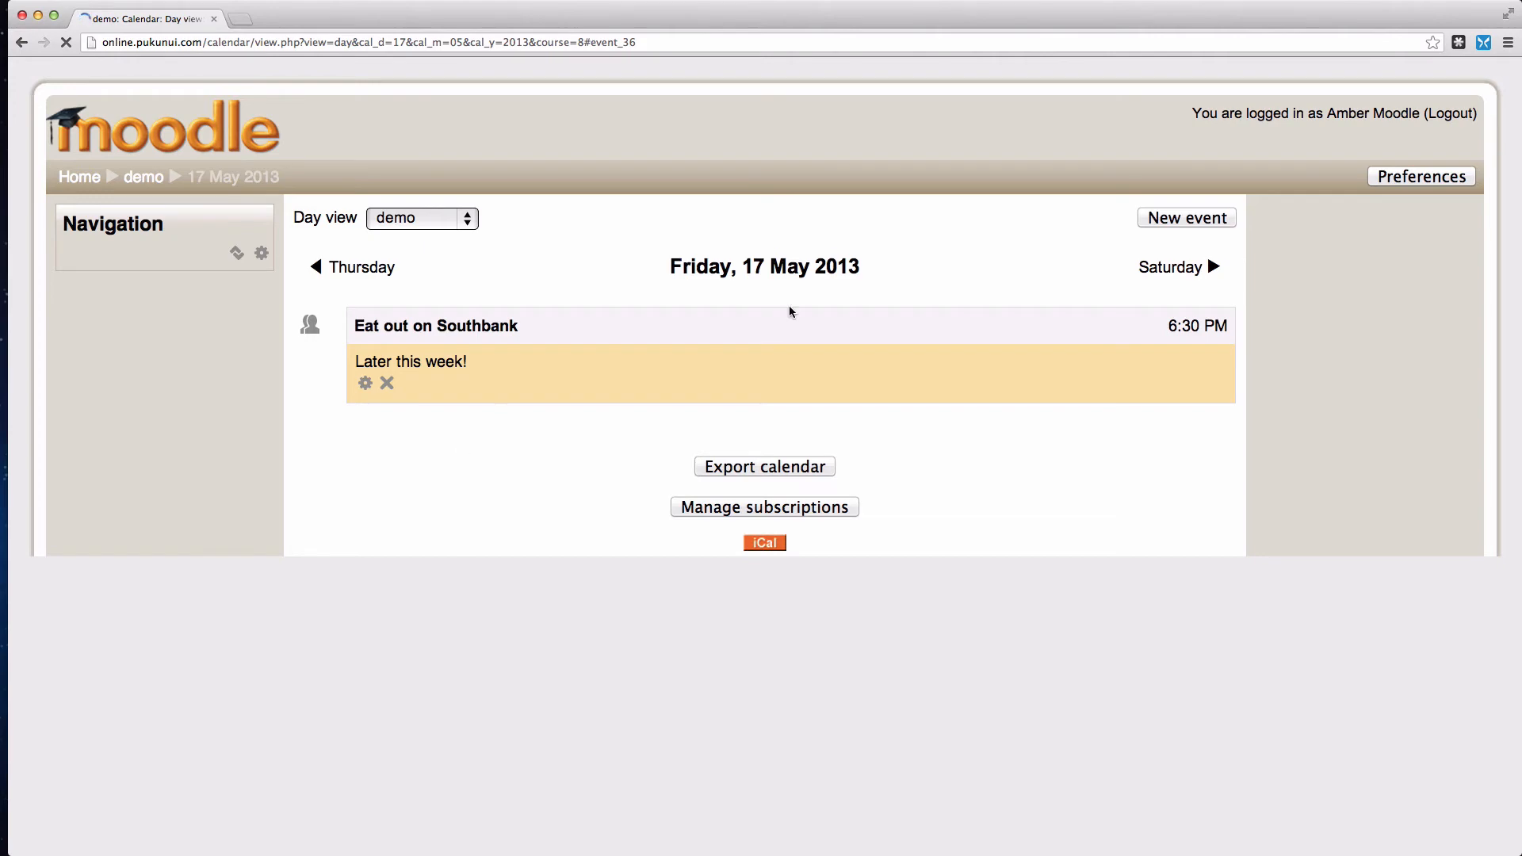
{"action": "scroll", "scroll_direction": "down", "scroll_amount": 3}
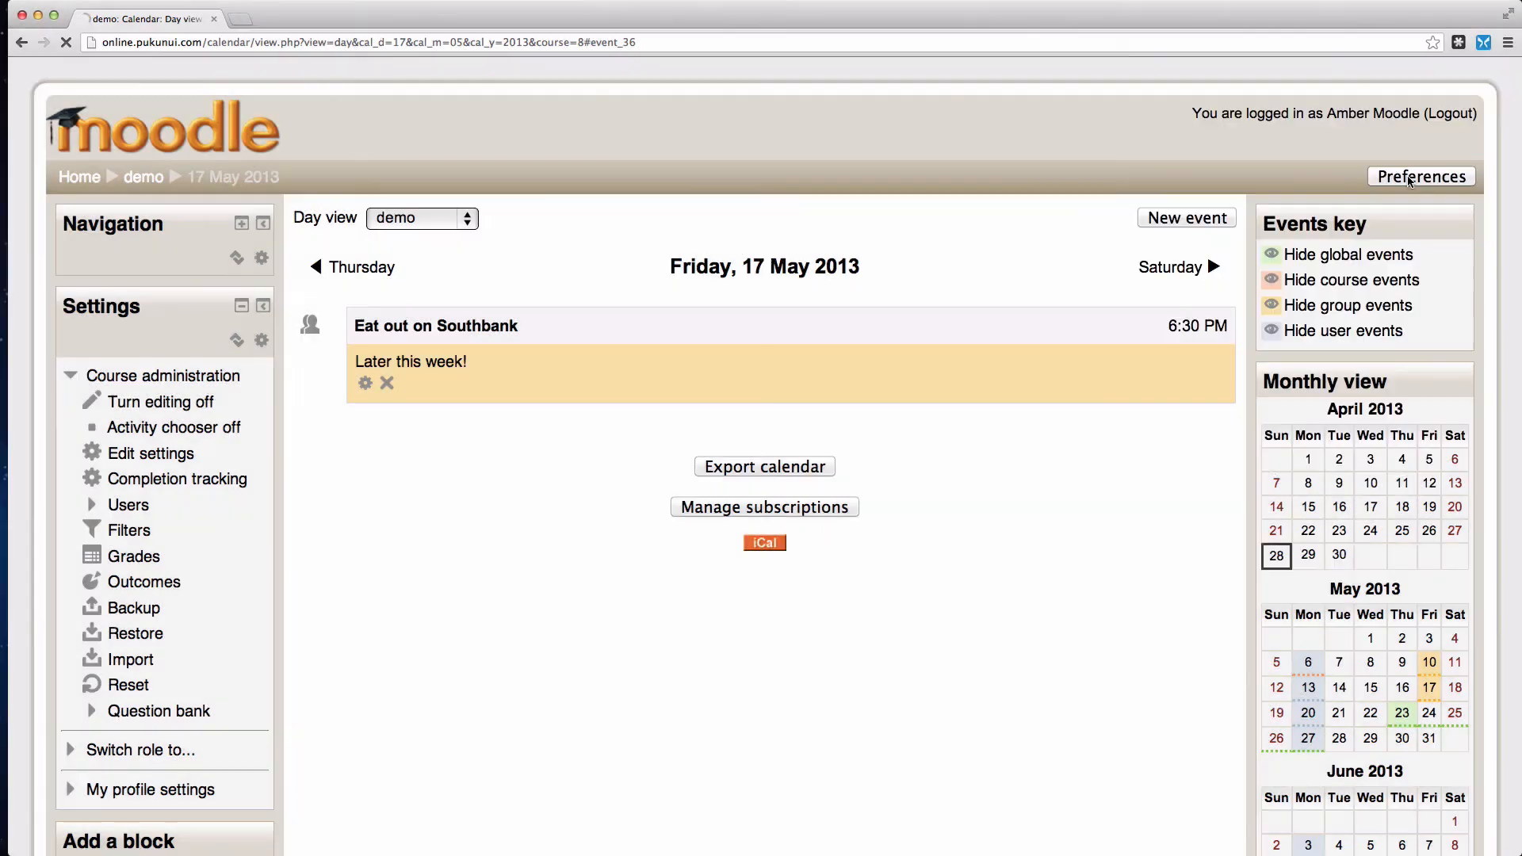
Keep the Default time format and Sunday week start in calendar preferences, then save
{"action": "left_click", "coordinate": [1419, 176]}
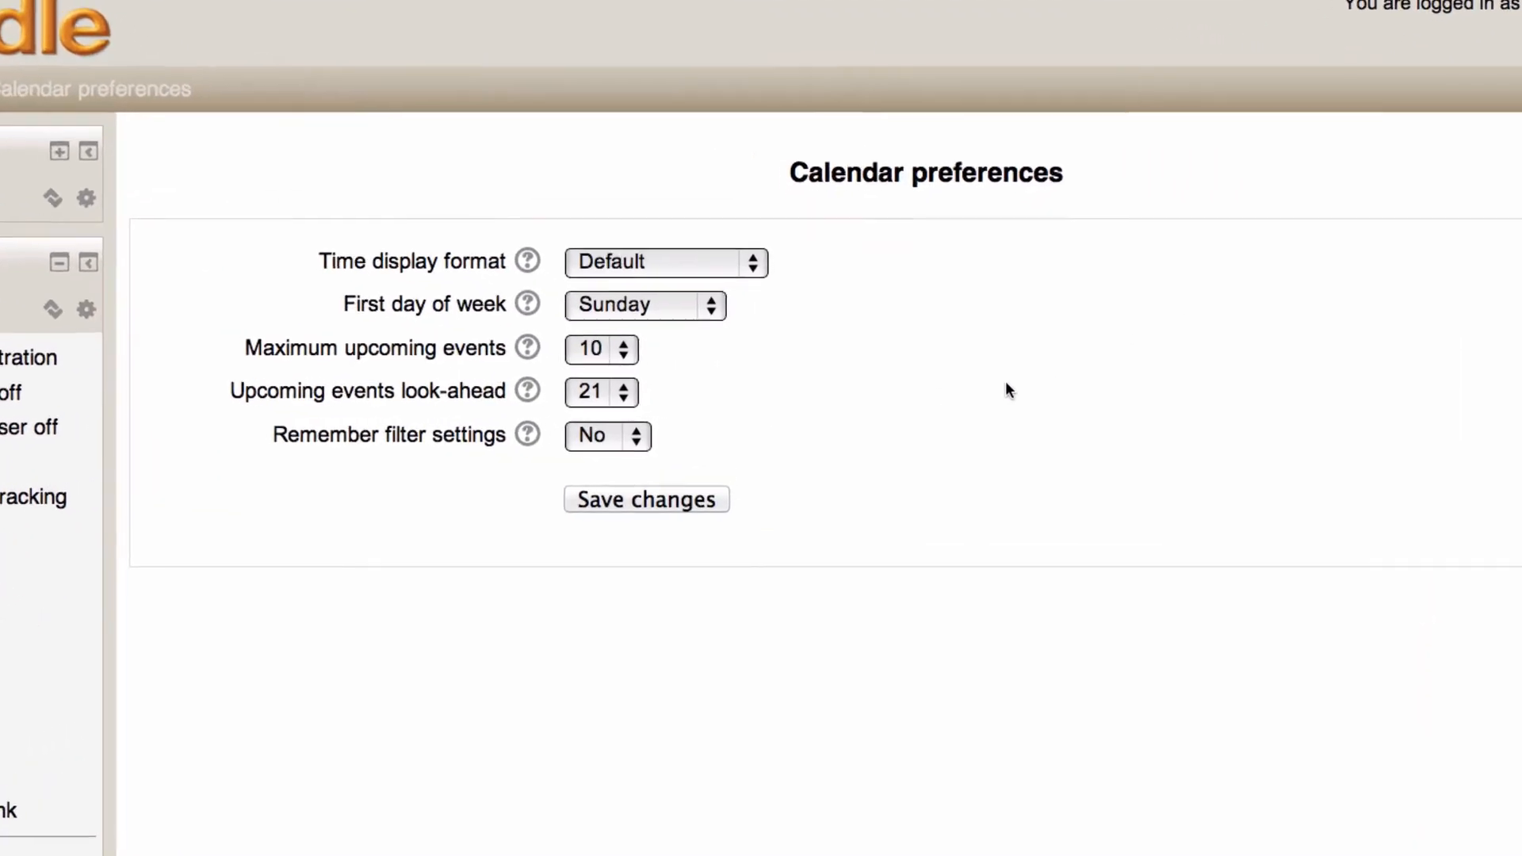
{"action": "left_click", "coordinate": [666, 263]}
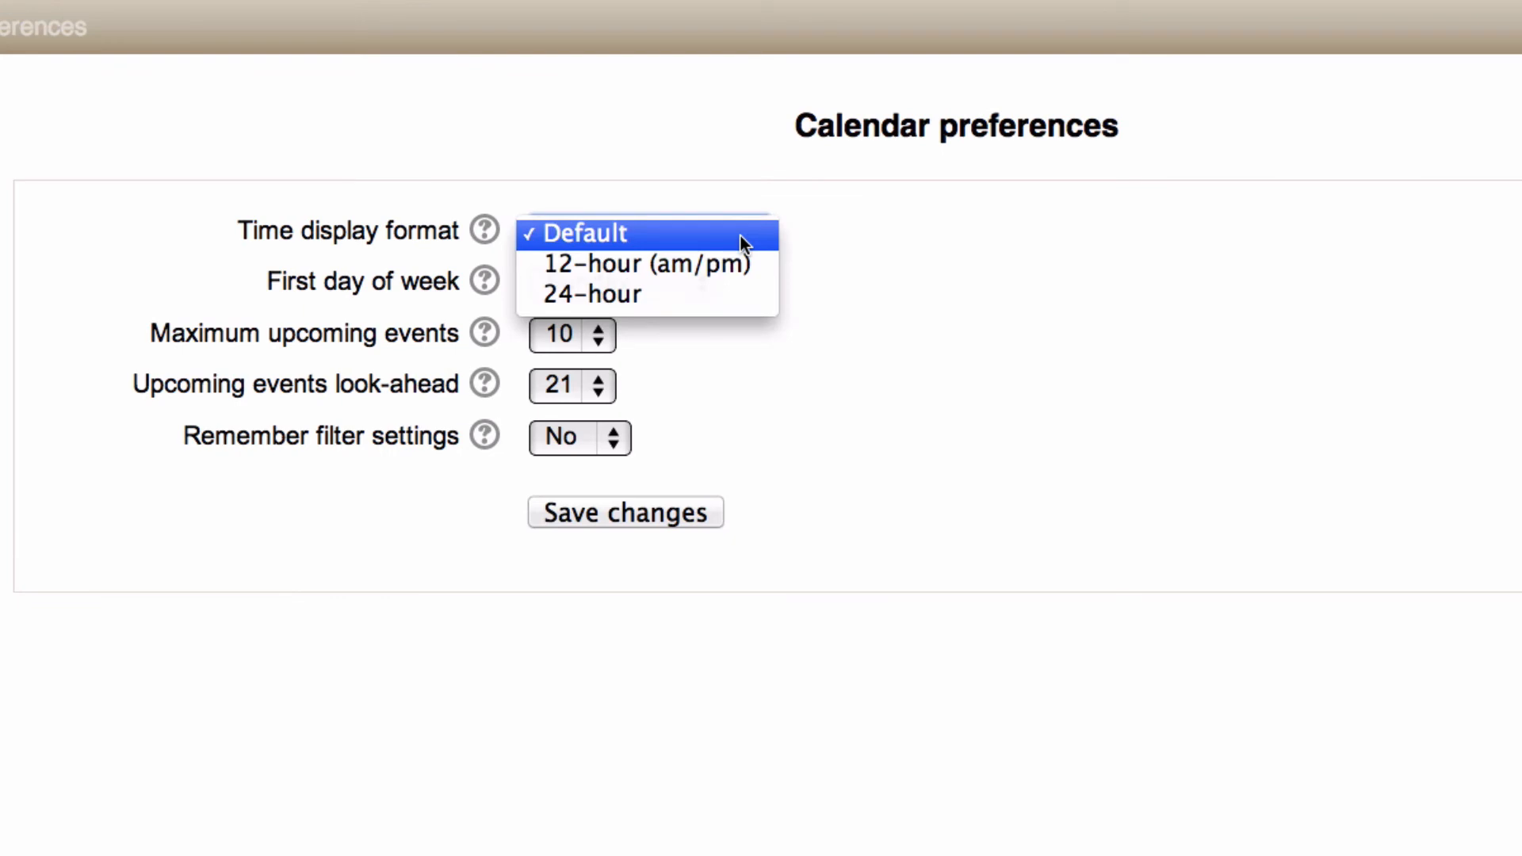
{"action": "left_click", "coordinate": [584, 233]}
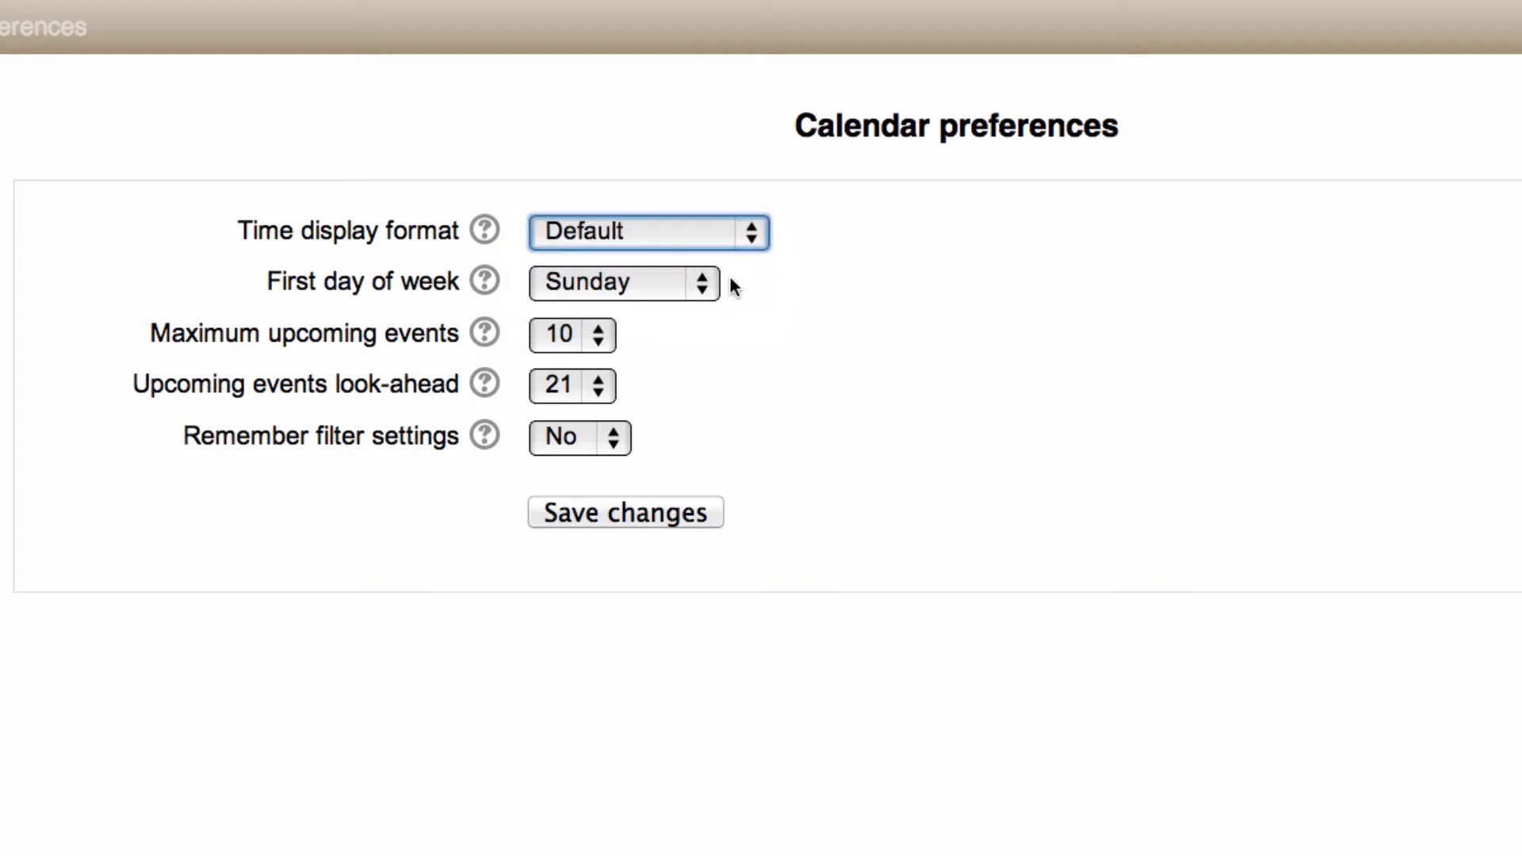
{"action": "left_click", "coordinate": [624, 281]}
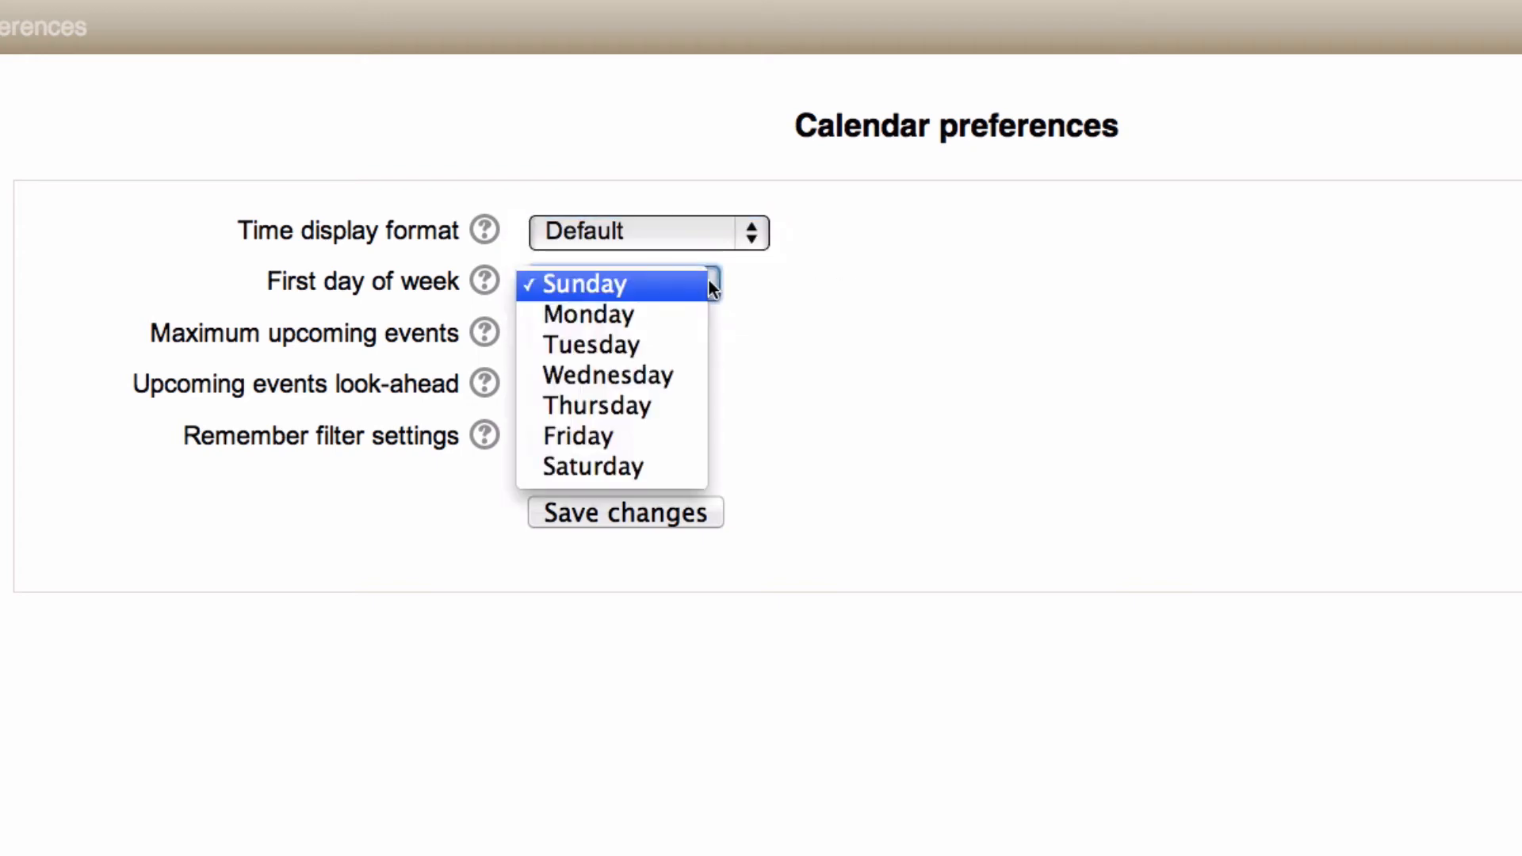
{"action": "left_click", "coordinate": [585, 283]}
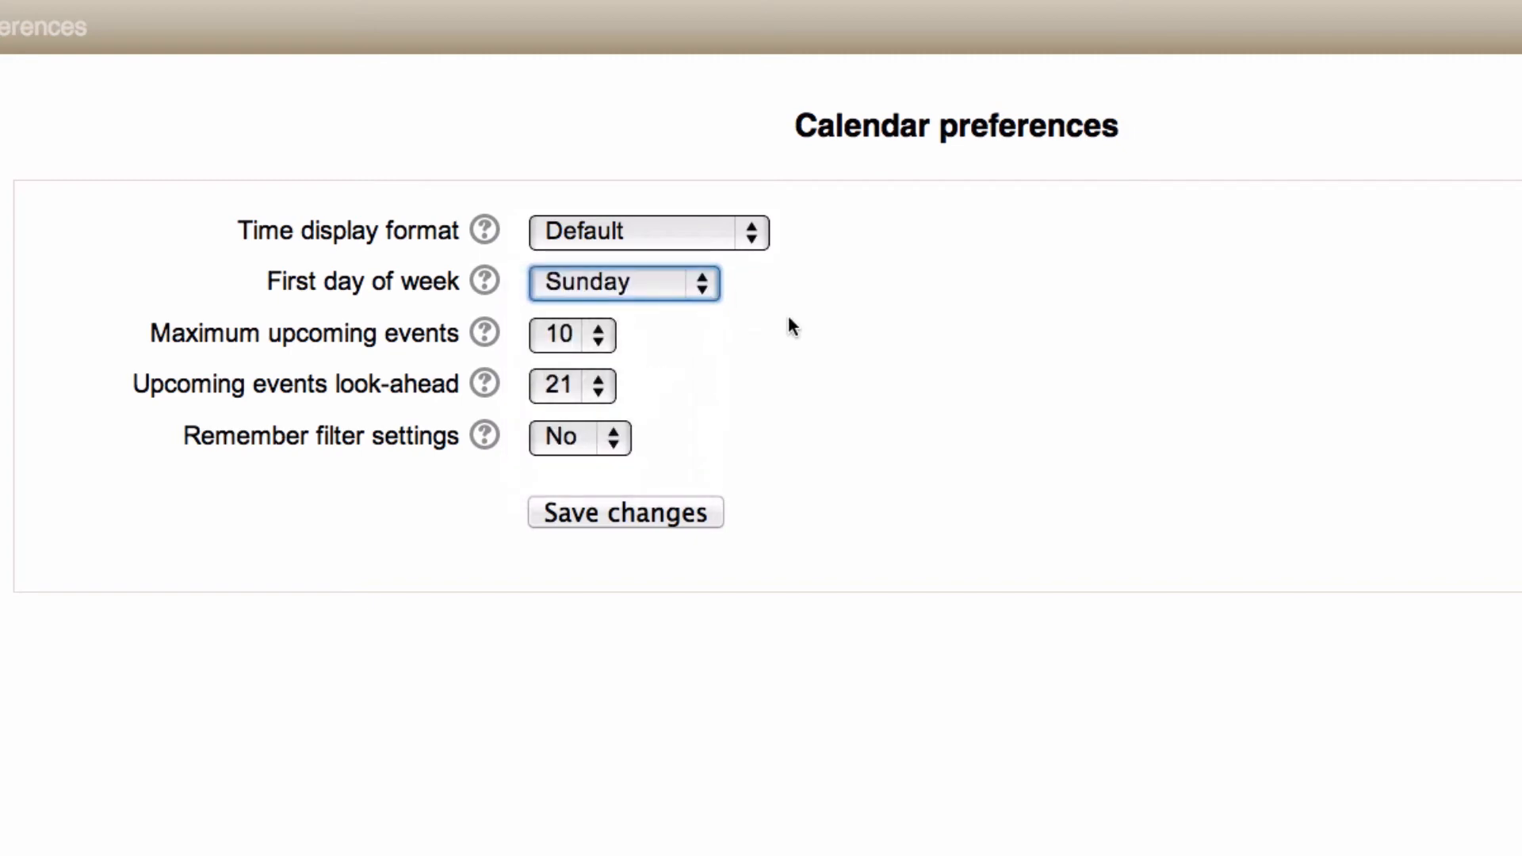
{"action": "mouse_move", "coordinate": [524, 342]}
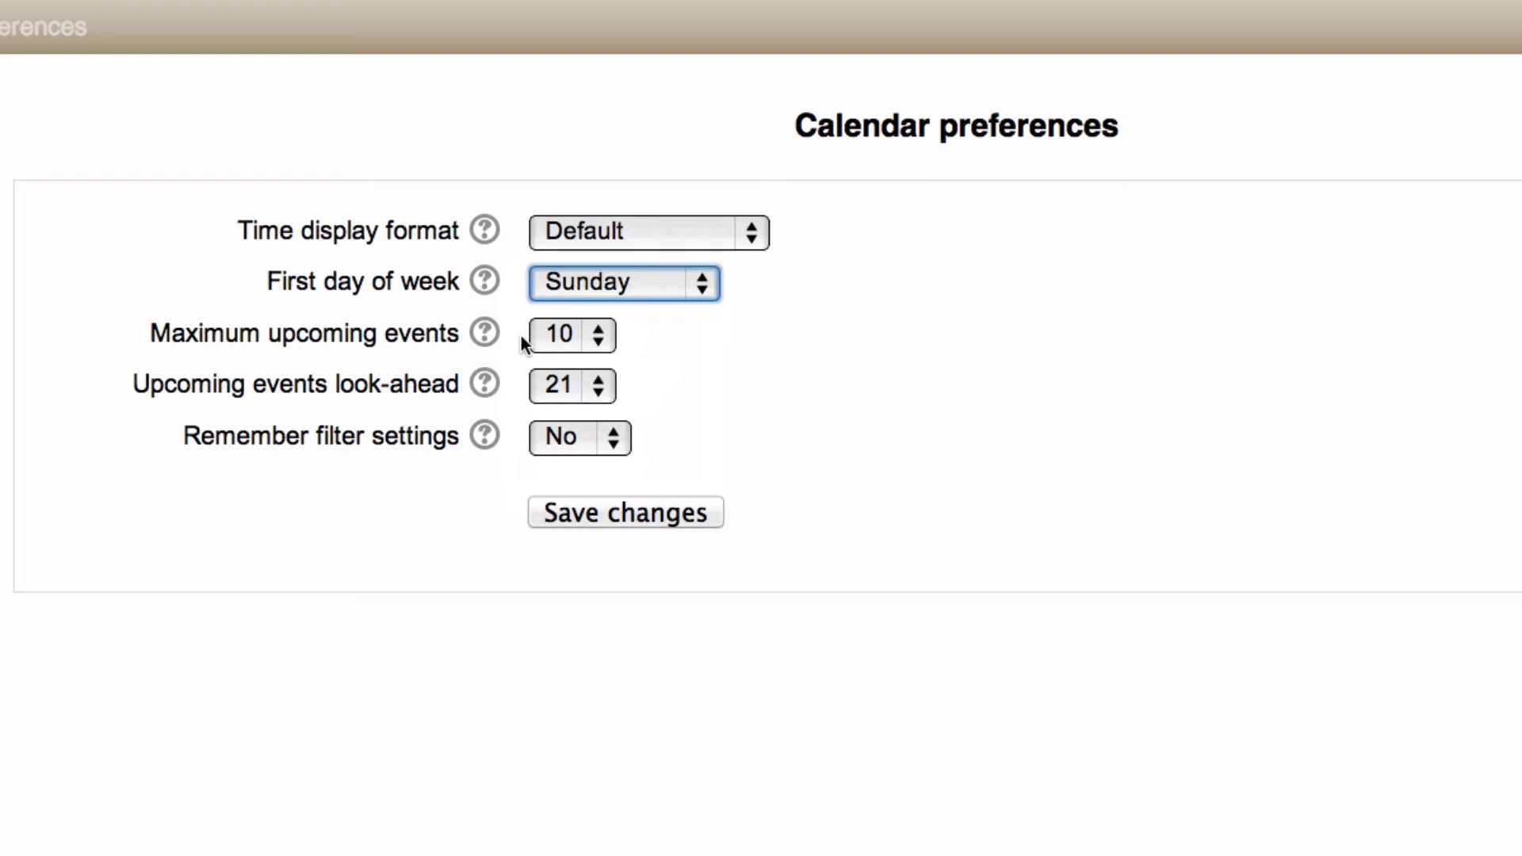
{"action": "mouse_move", "coordinate": [498, 481]}
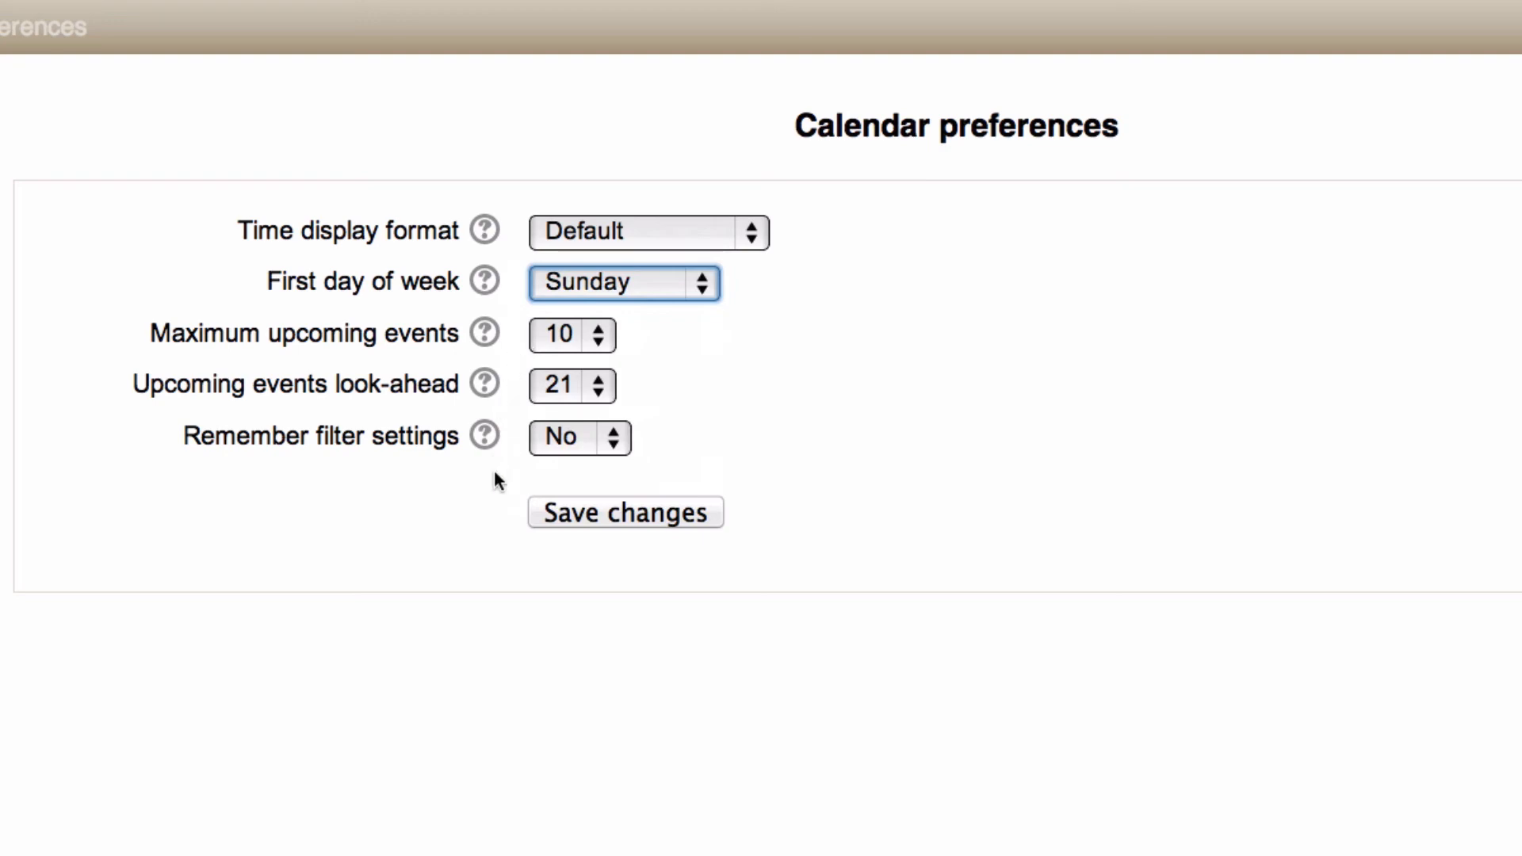
{"action": "mouse_move", "coordinate": [539, 482]}
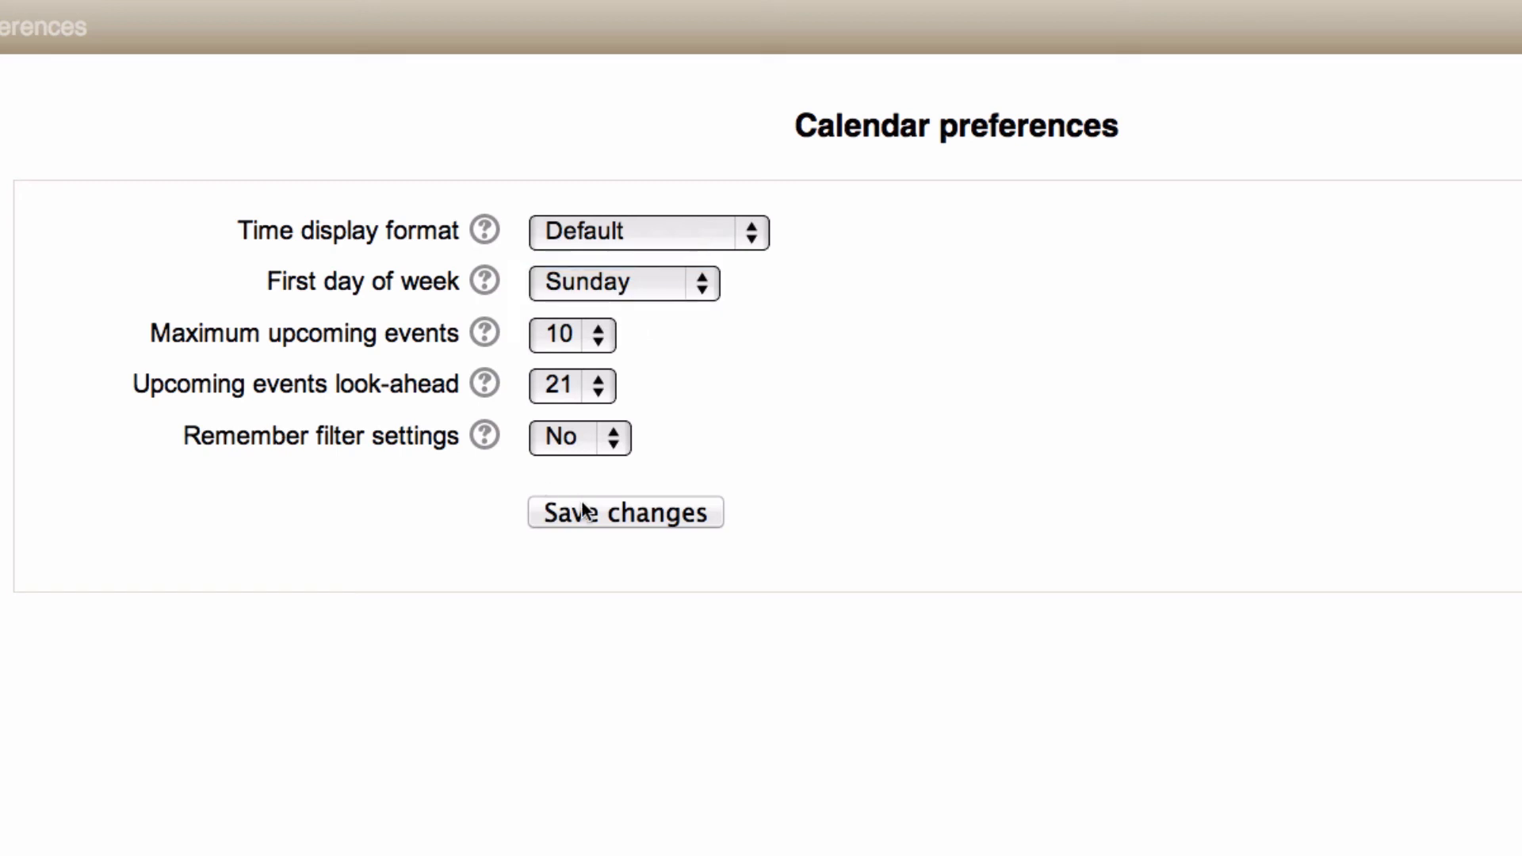
{"action": "left_click", "coordinate": [626, 511]}
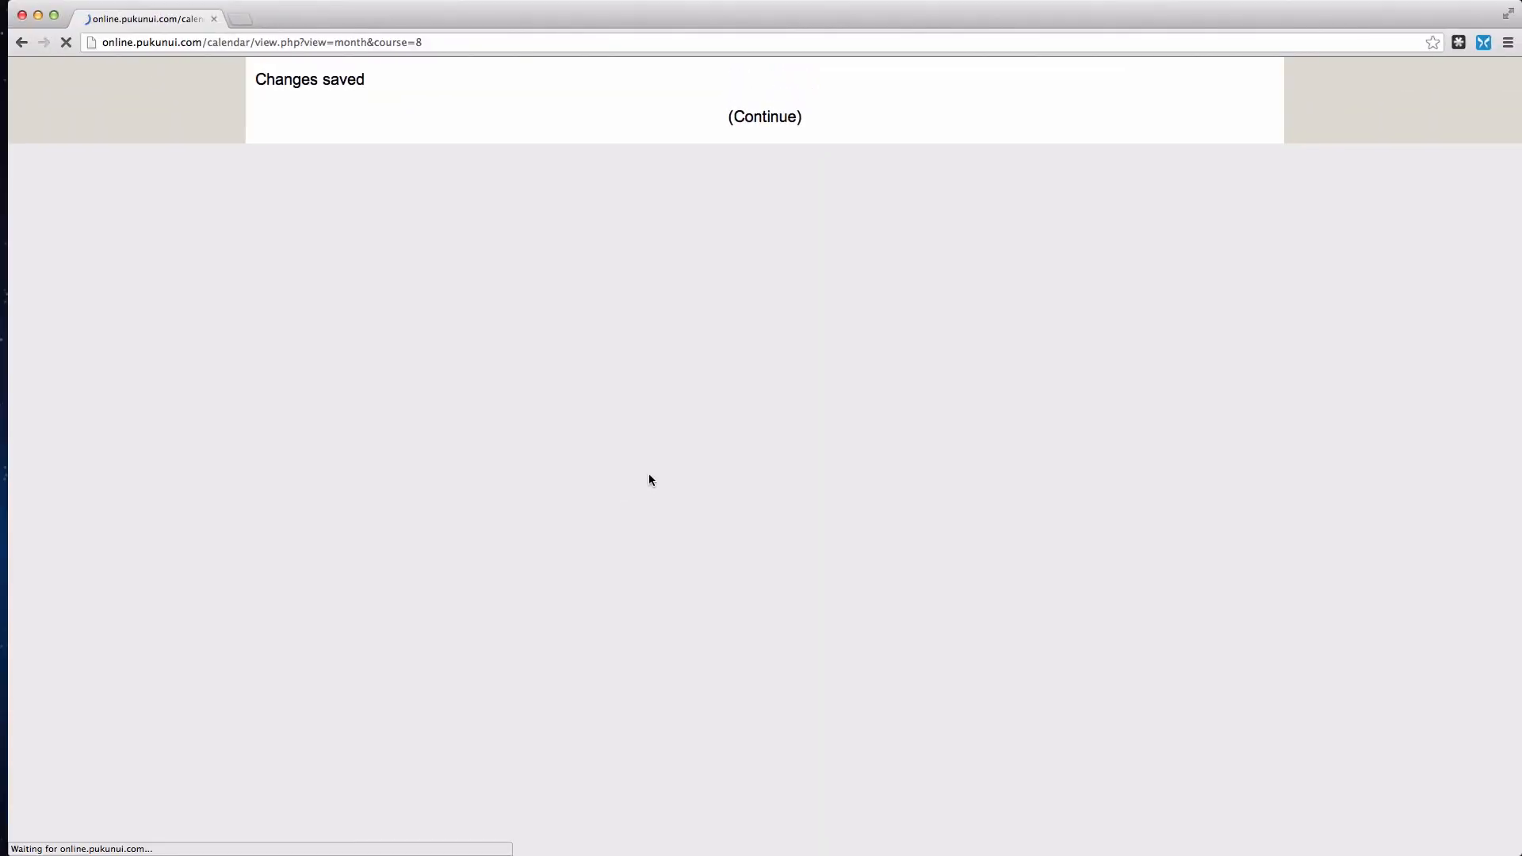
Return to the demo course's April 2013 detailed month view
{"action": "left_click", "coordinate": [764, 116]}
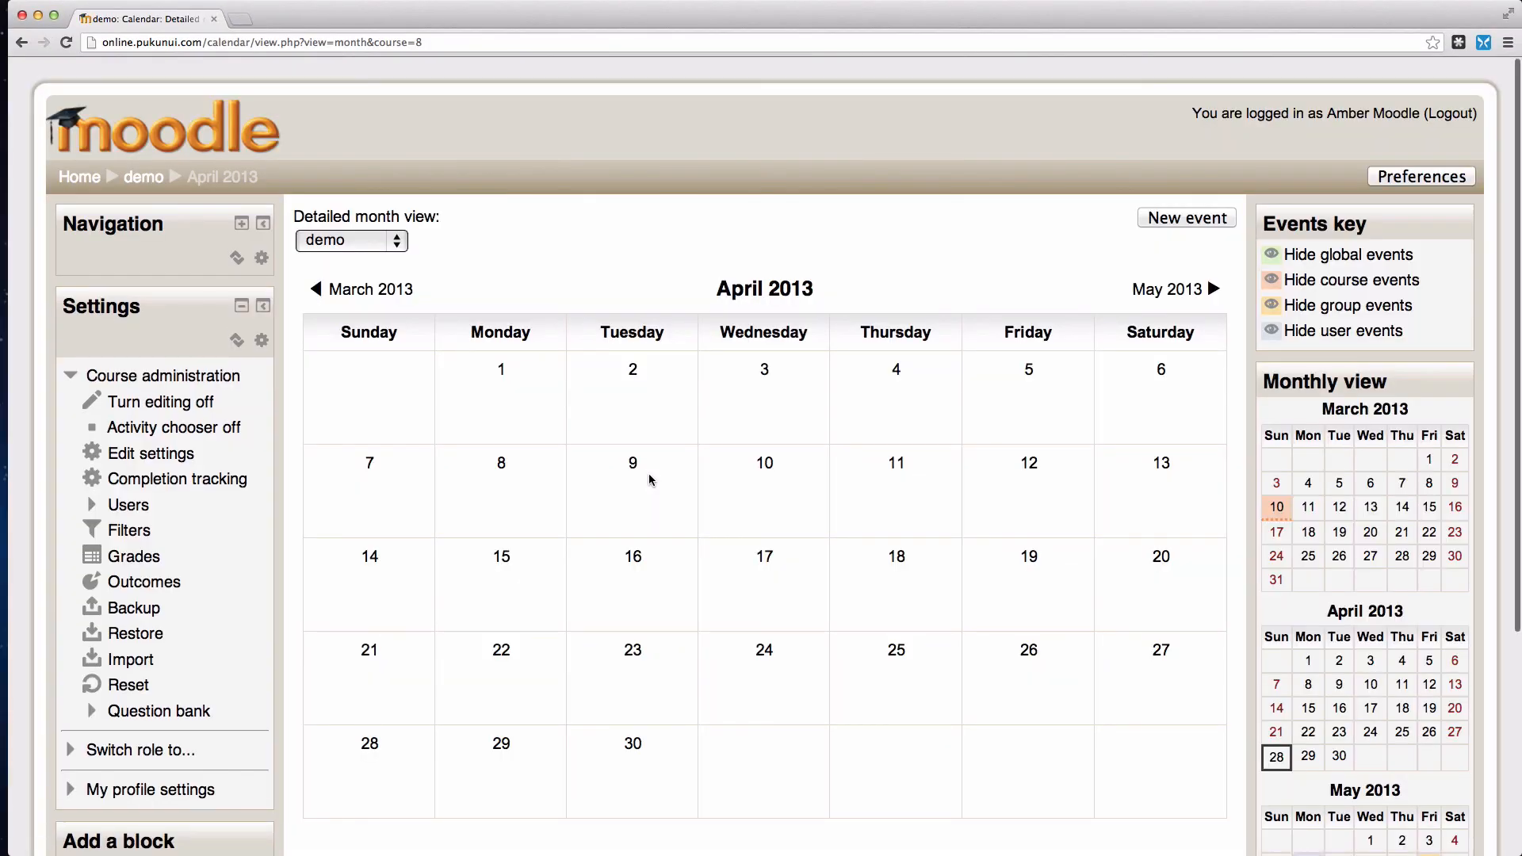
{"action": "scroll", "scroll_direction": "down", "scroll_amount": 3}
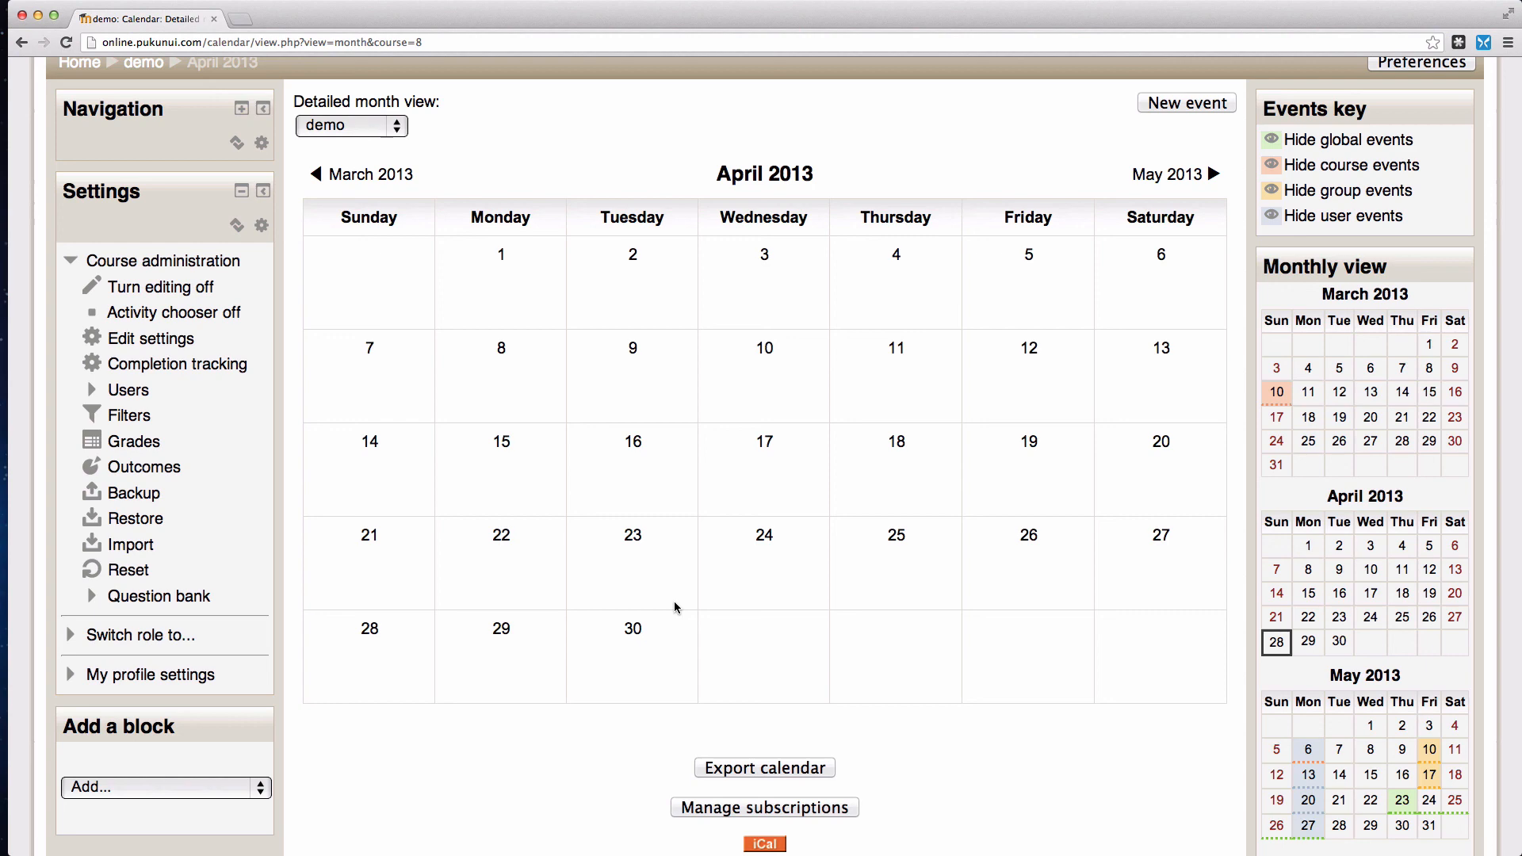
{"action": "mouse_move", "coordinate": [1116, 589]}
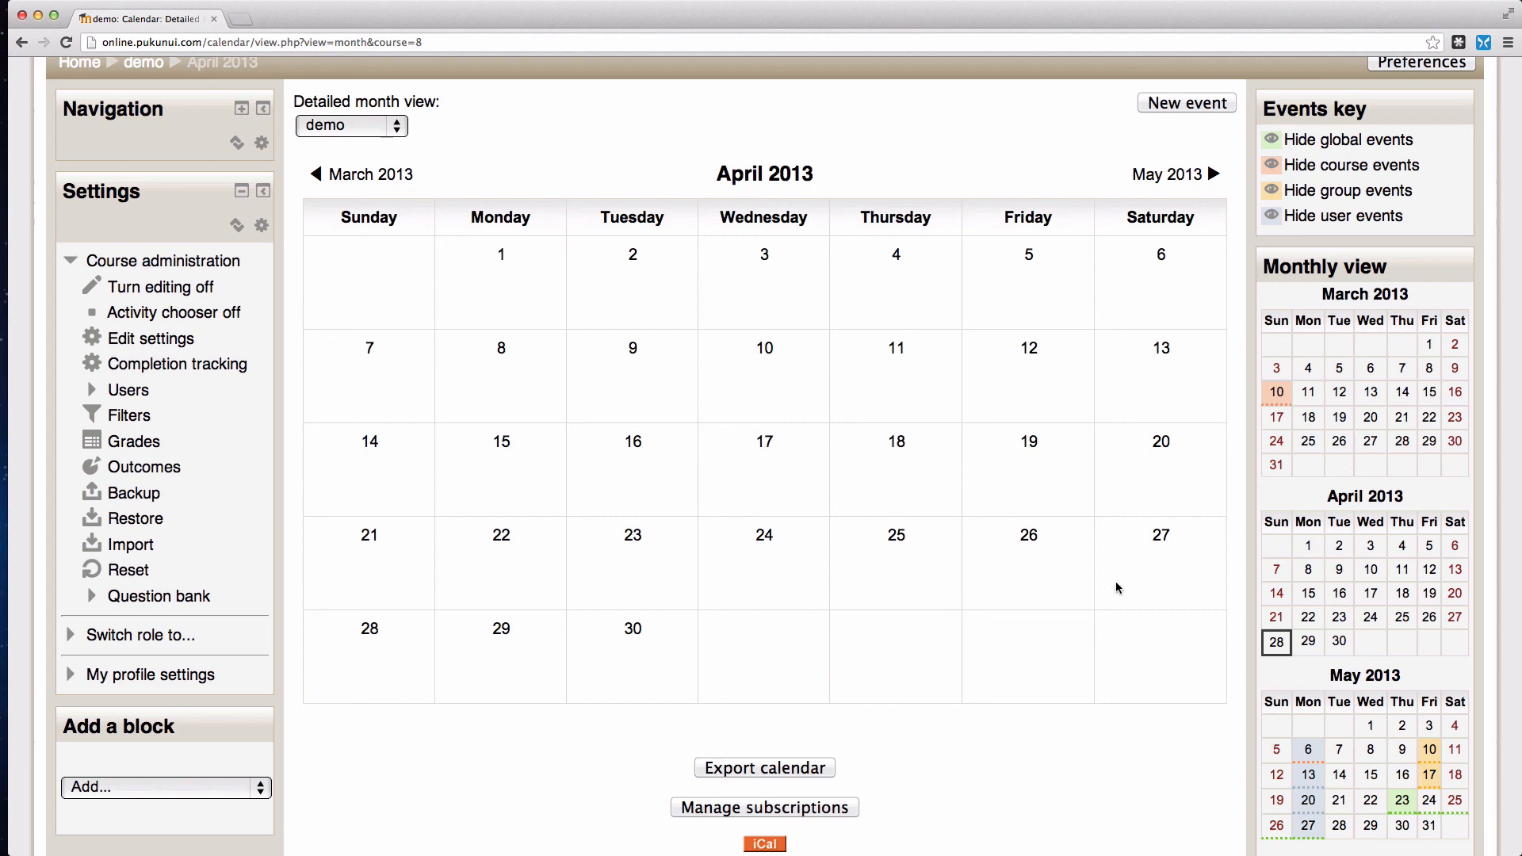
{"action": "scroll", "scroll_direction": "down", "scroll_amount": 3}
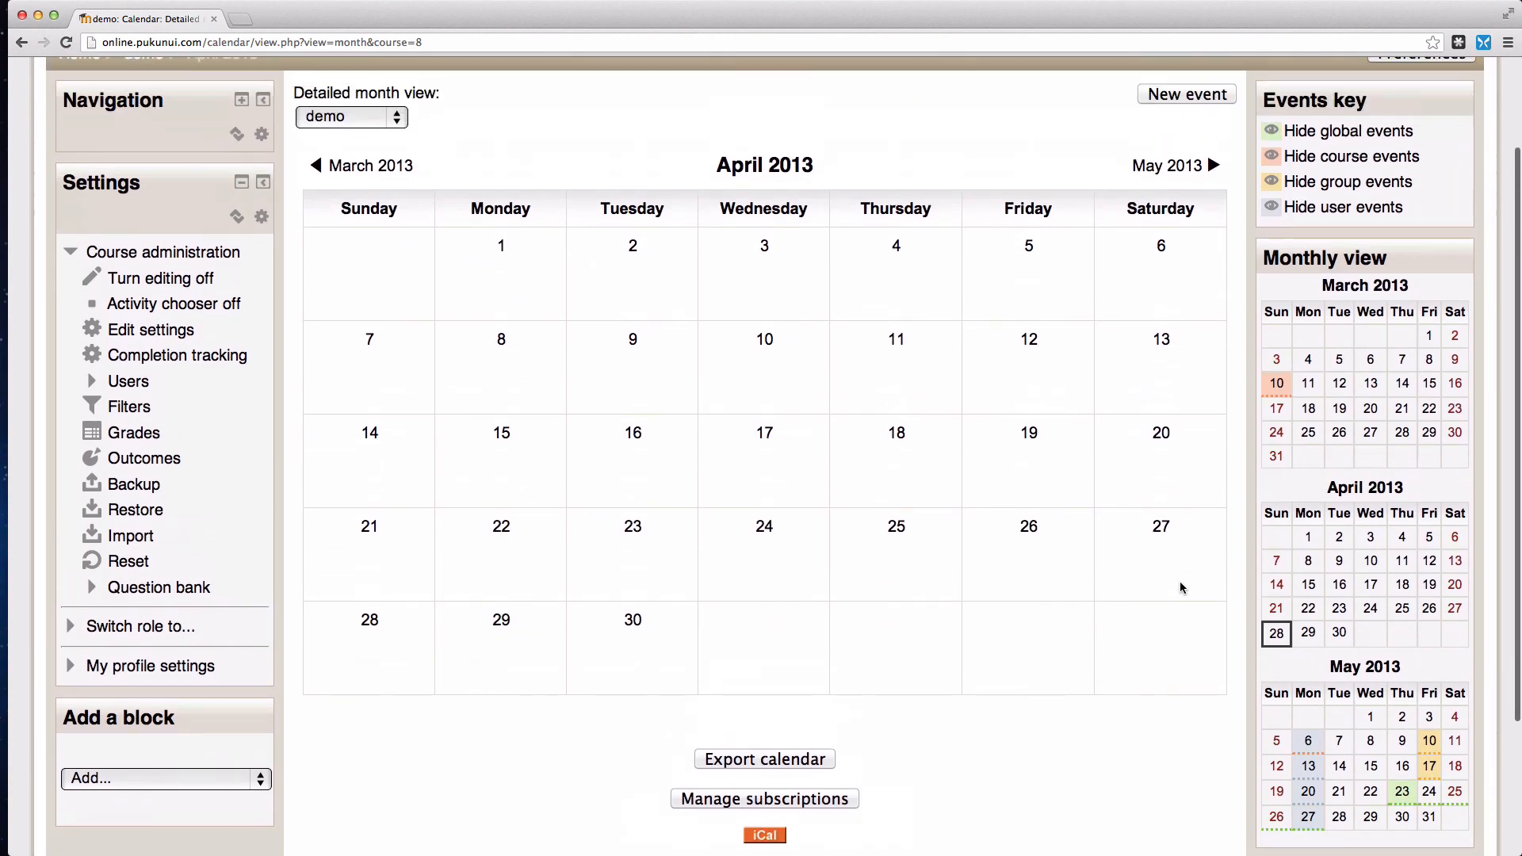